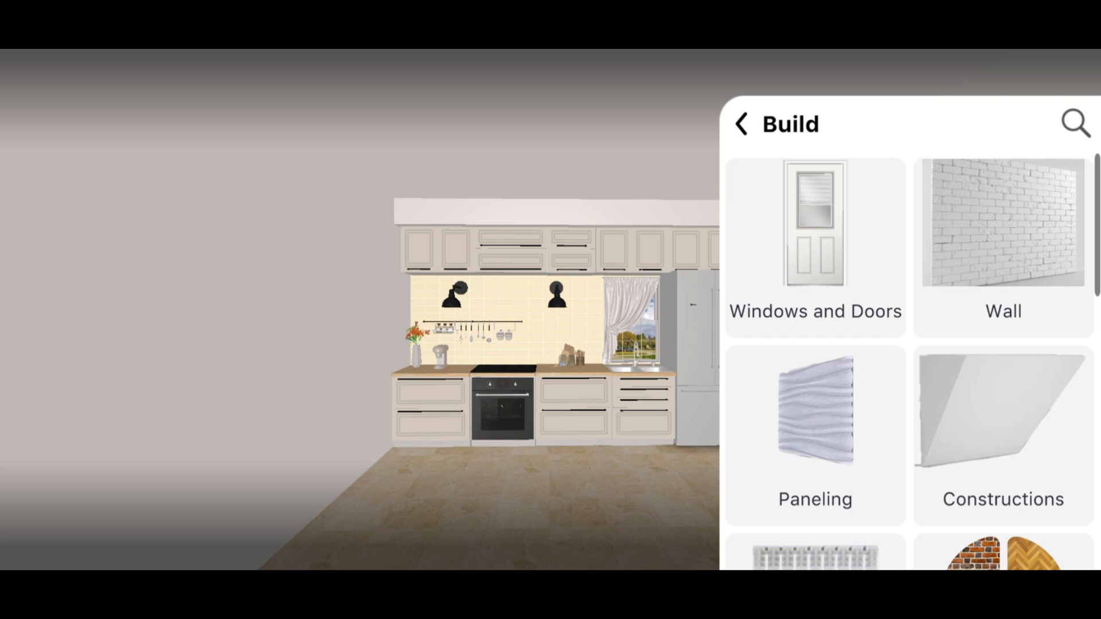
Add a box from Build > Constructions to the kitchen and view it on the 2D plan.
left_click(989, 420)
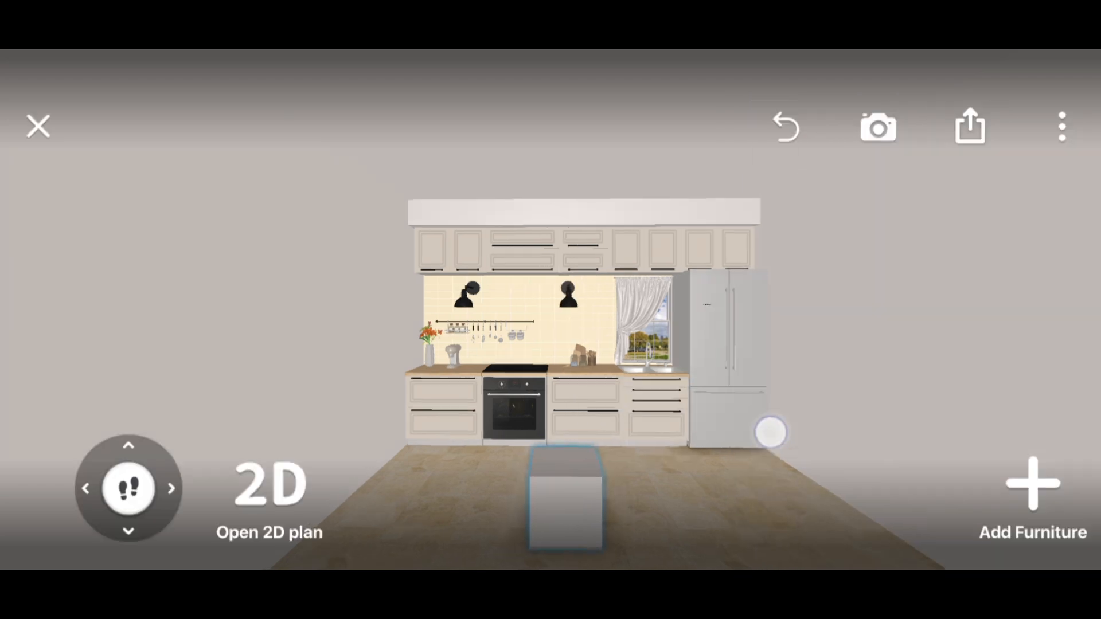
left_click(270, 490)
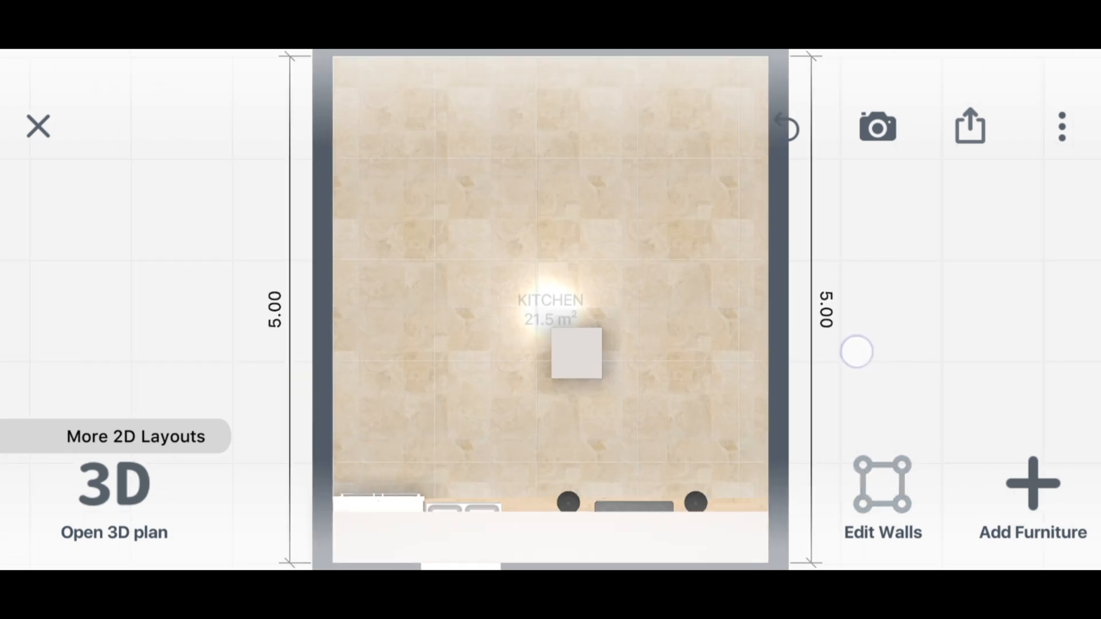
Stretch the box into a slab and set Furniture Size to width 2 m, depth 0.3 m.
left_click(576, 360)
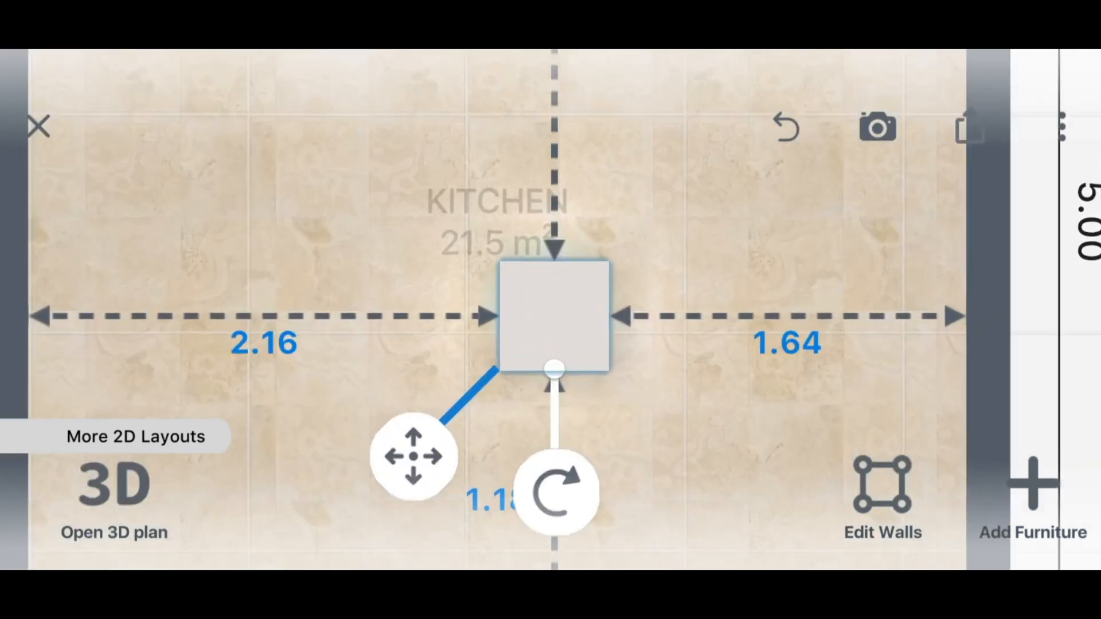
left_click_drag(625, 316, 1005, 309)
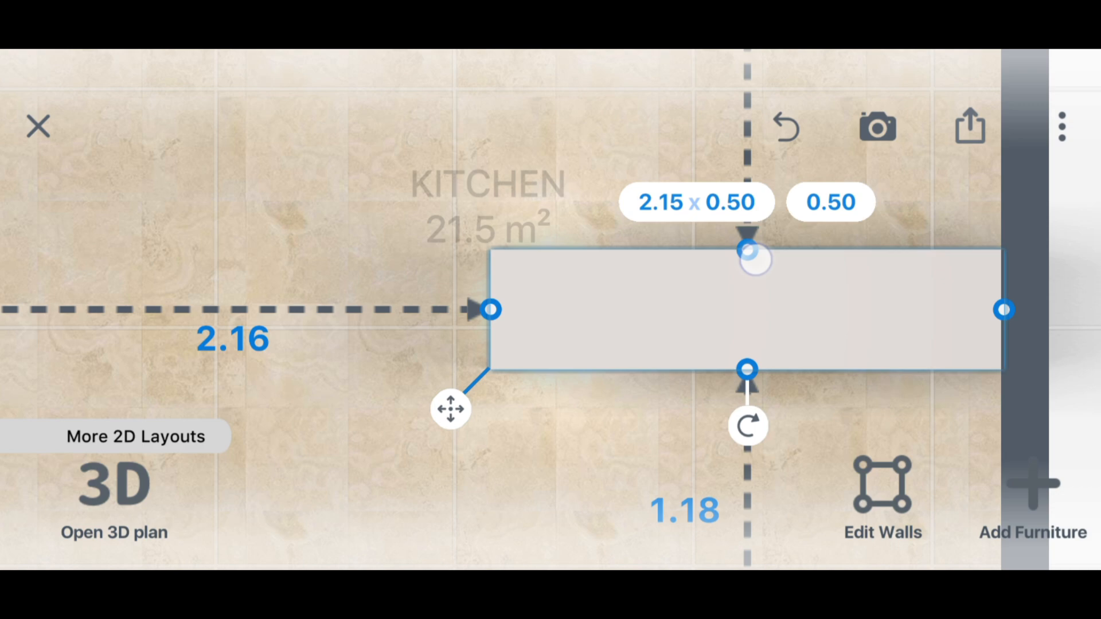
left_click_drag(747, 249, 747, 305)
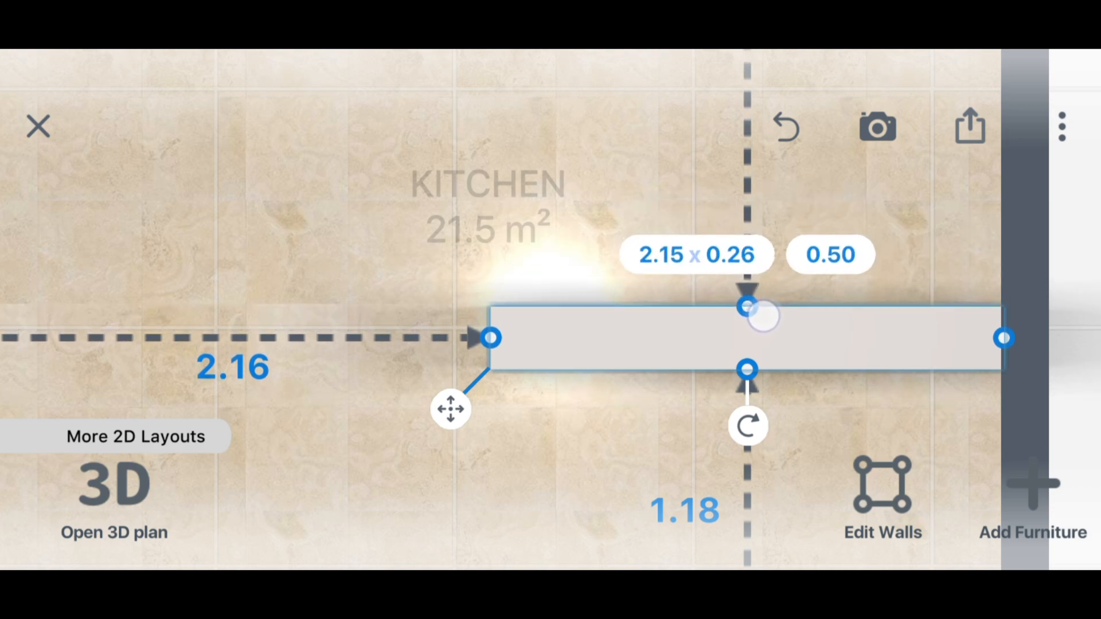
left_click(697, 254)
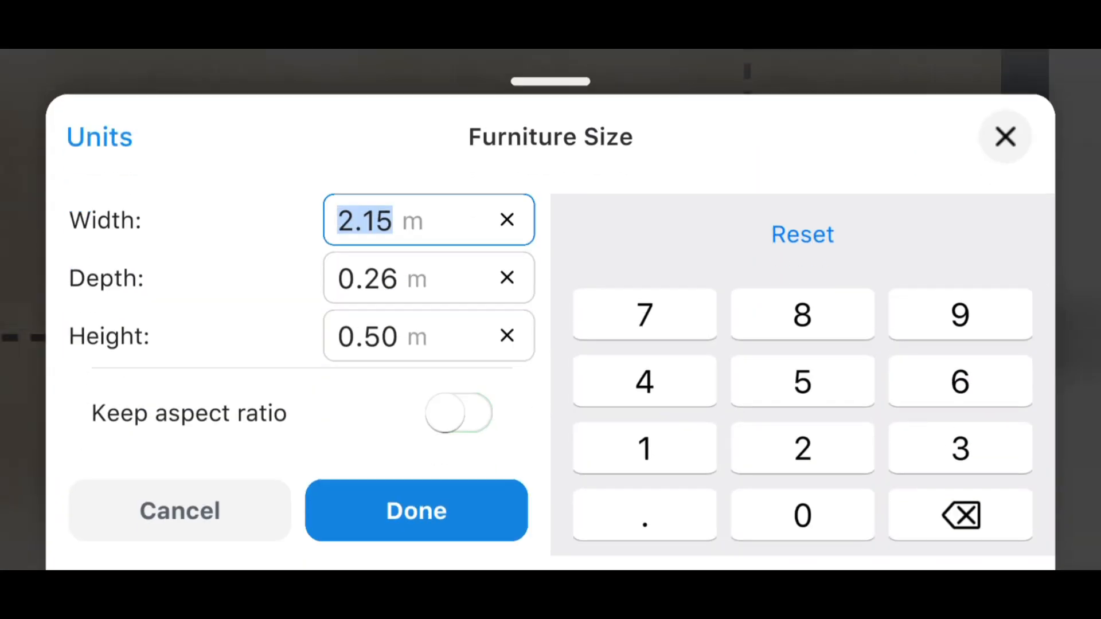
left_click(961, 448)
type("2")
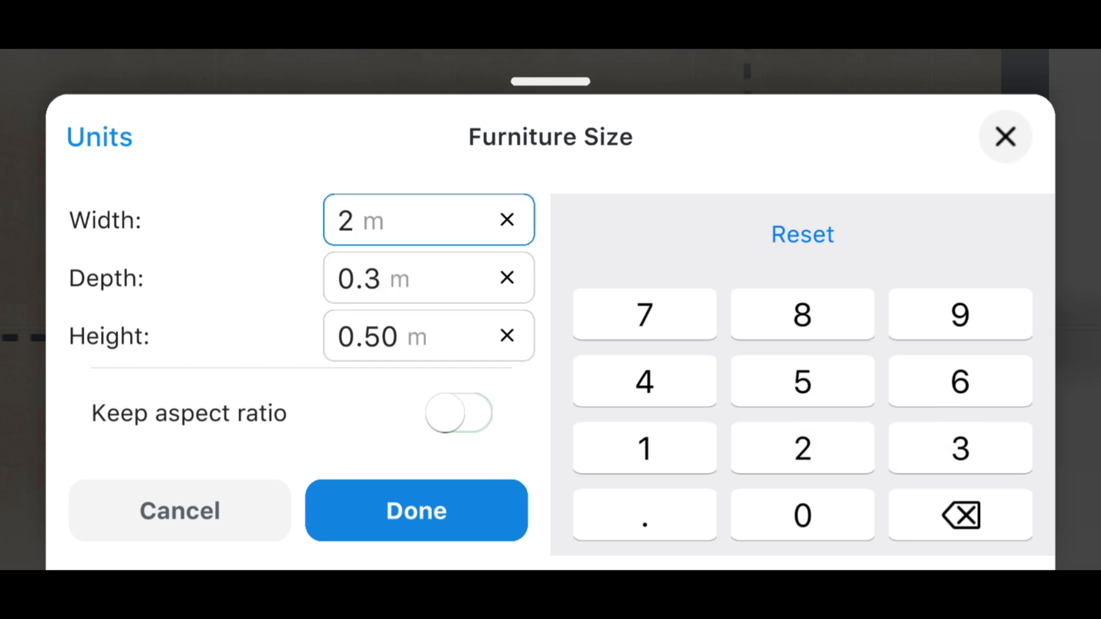
left_click(416, 511)
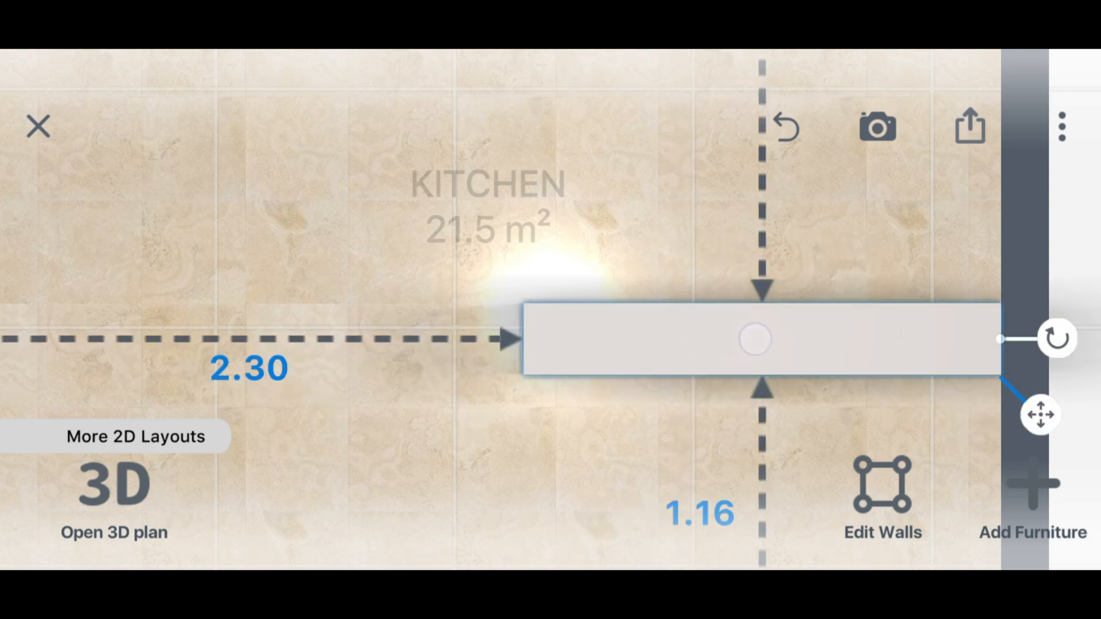
In 3D, set the partition height to 0.9 m and colour it white.
left_click(113, 489)
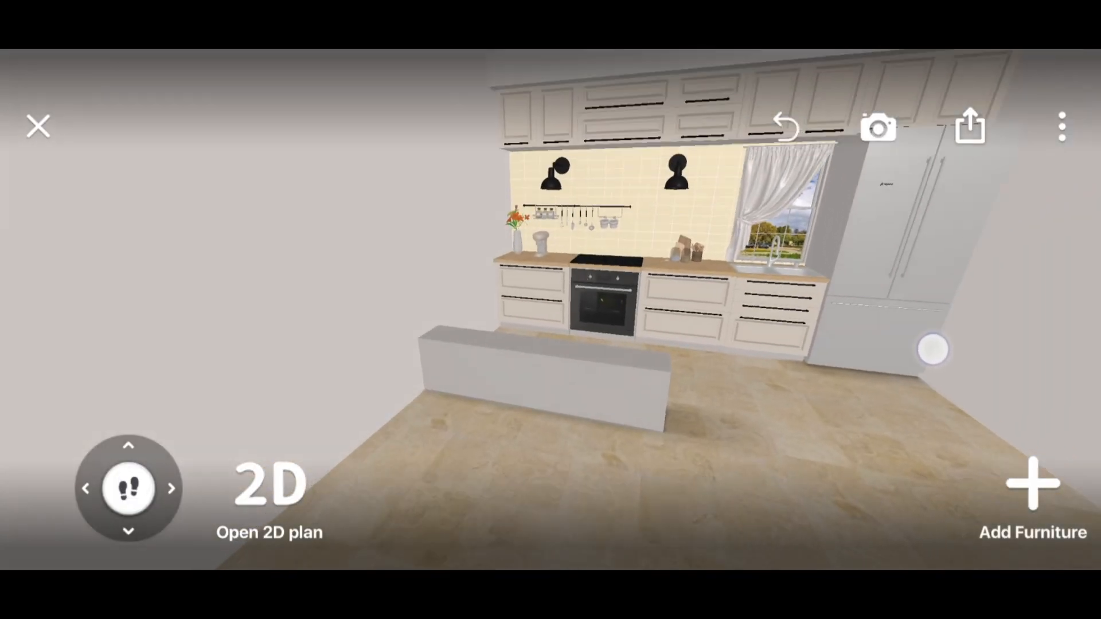
left_click(540, 371)
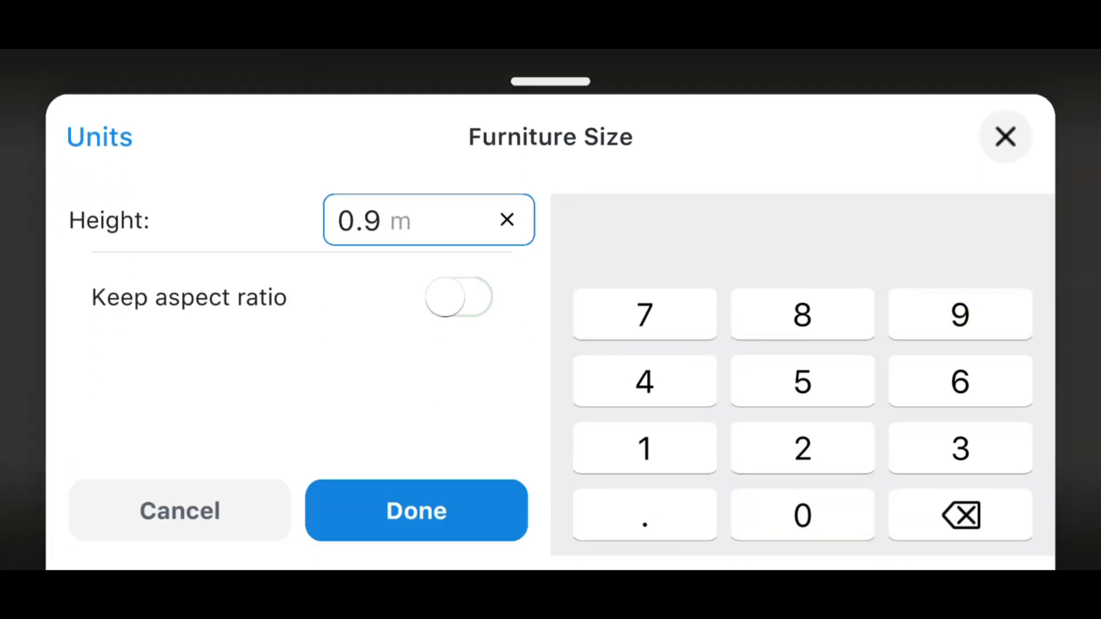
left_click(417, 512)
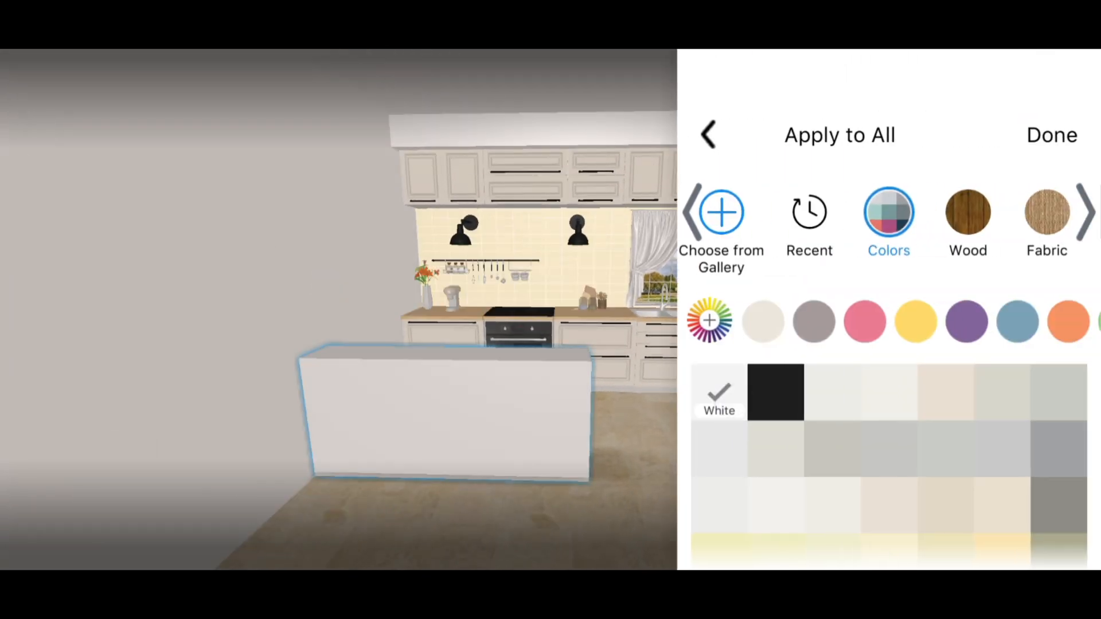
left_click(1050, 136)
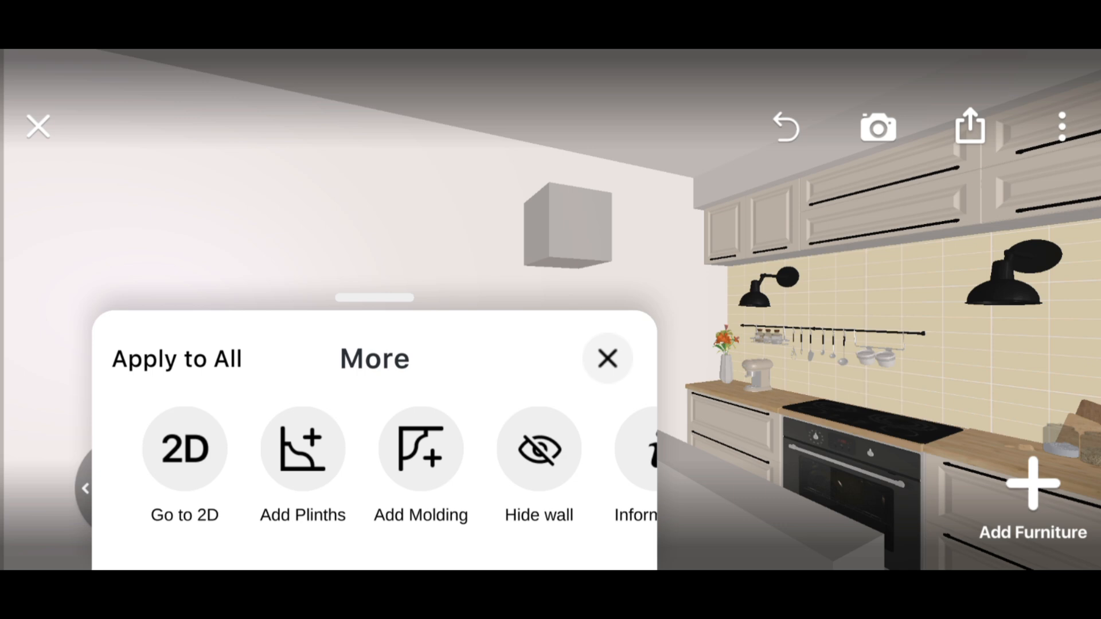
Resize the floating second box into a long bulkhead hanging above the partition.
left_click(183, 448)
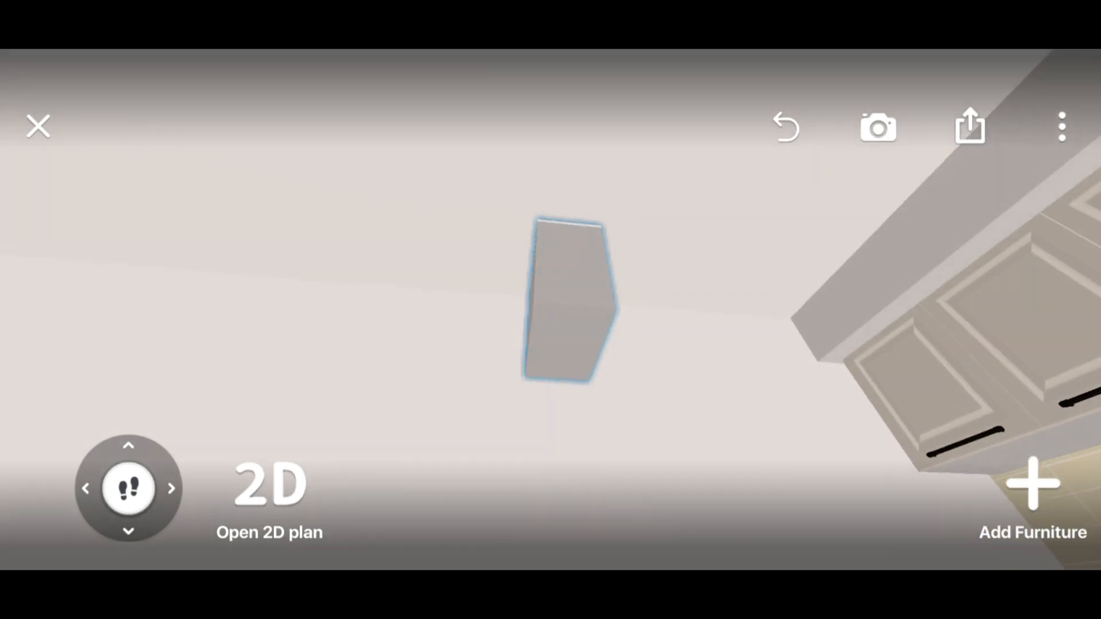
left_click(551, 305)
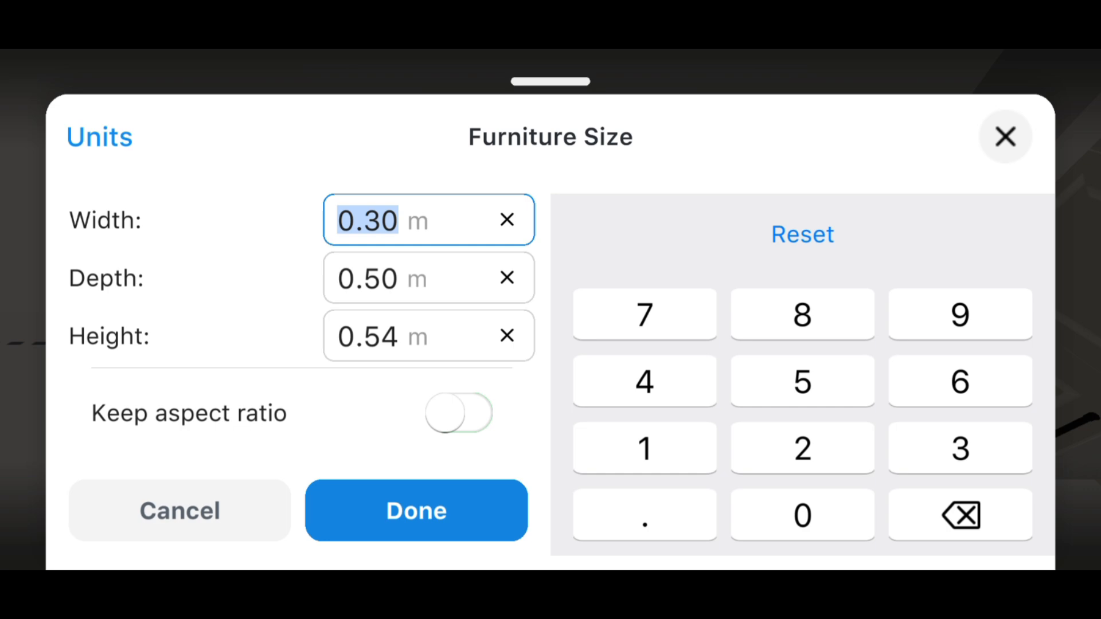
left_click(417, 511)
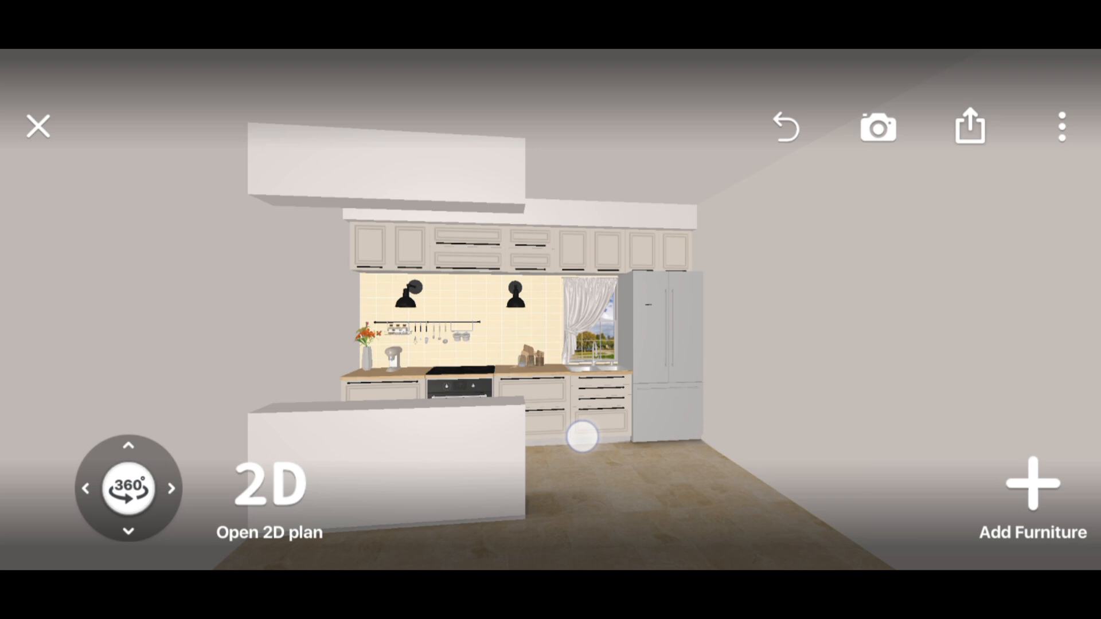
With Edit Walls > Draw Wall, run a wall from the left wall to the partition.
left_click_drag(581, 436, 843, 354)
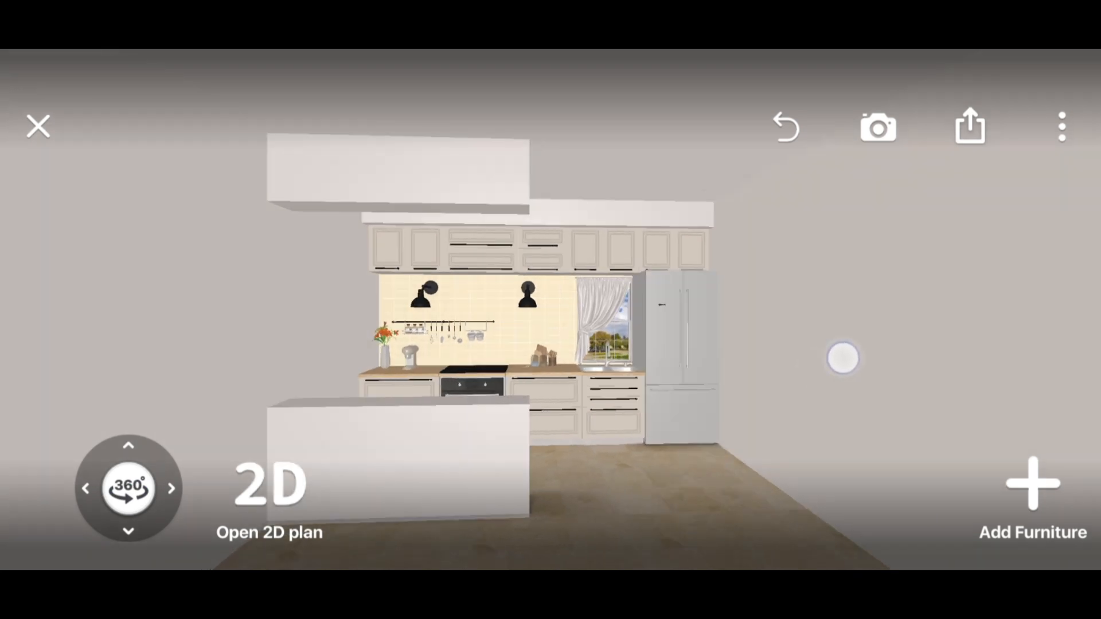
left_click(270, 488)
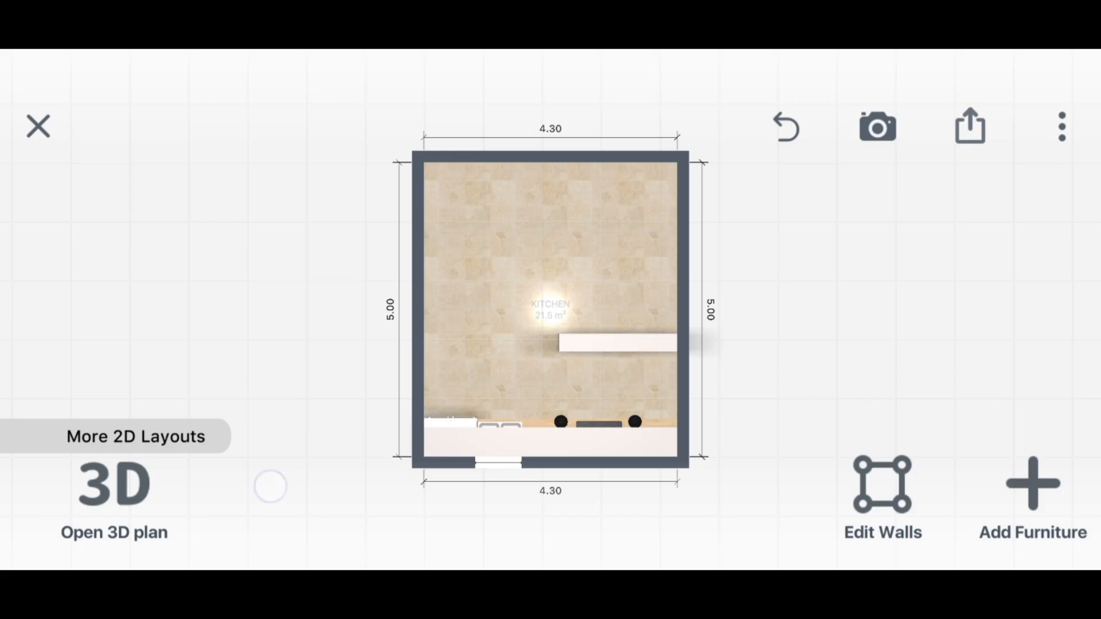
left_click(883, 490)
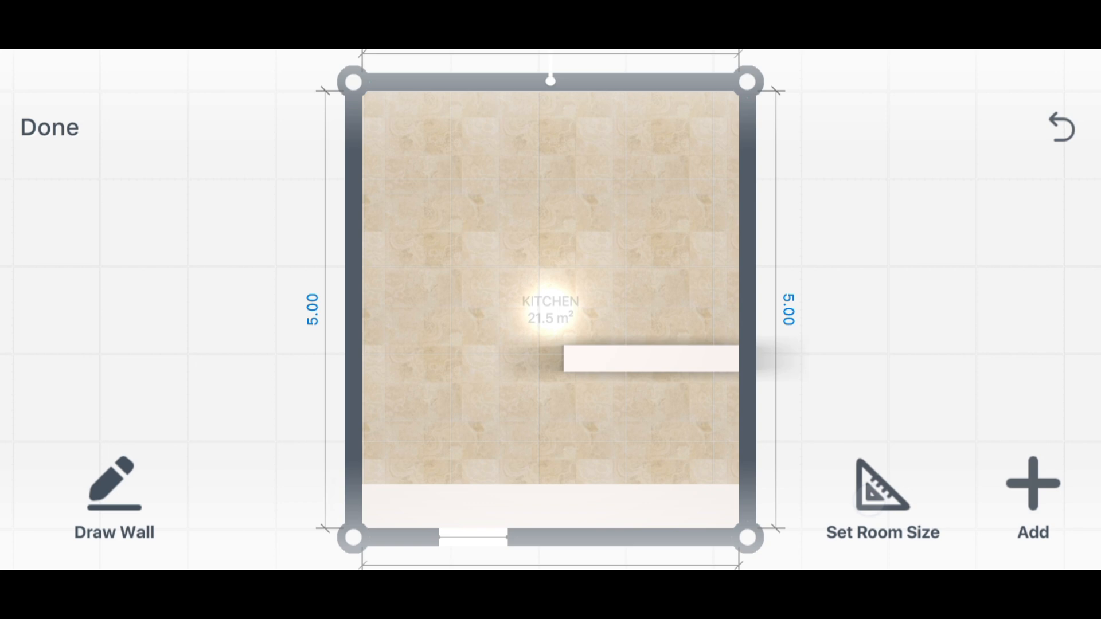
left_click(112, 494)
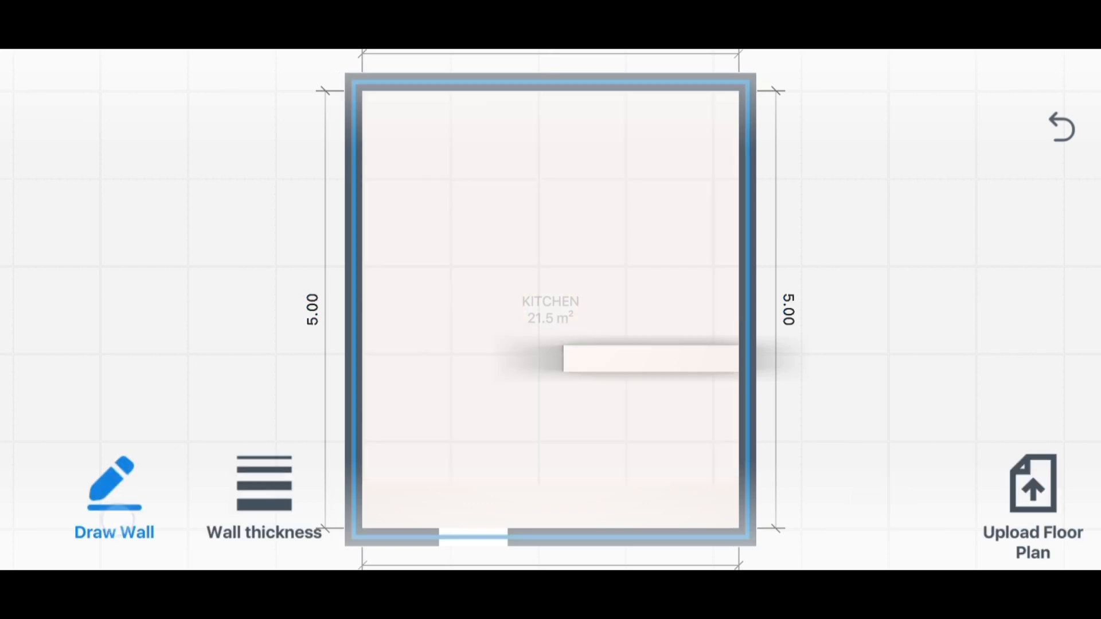
left_click_drag(355, 362, 559, 361)
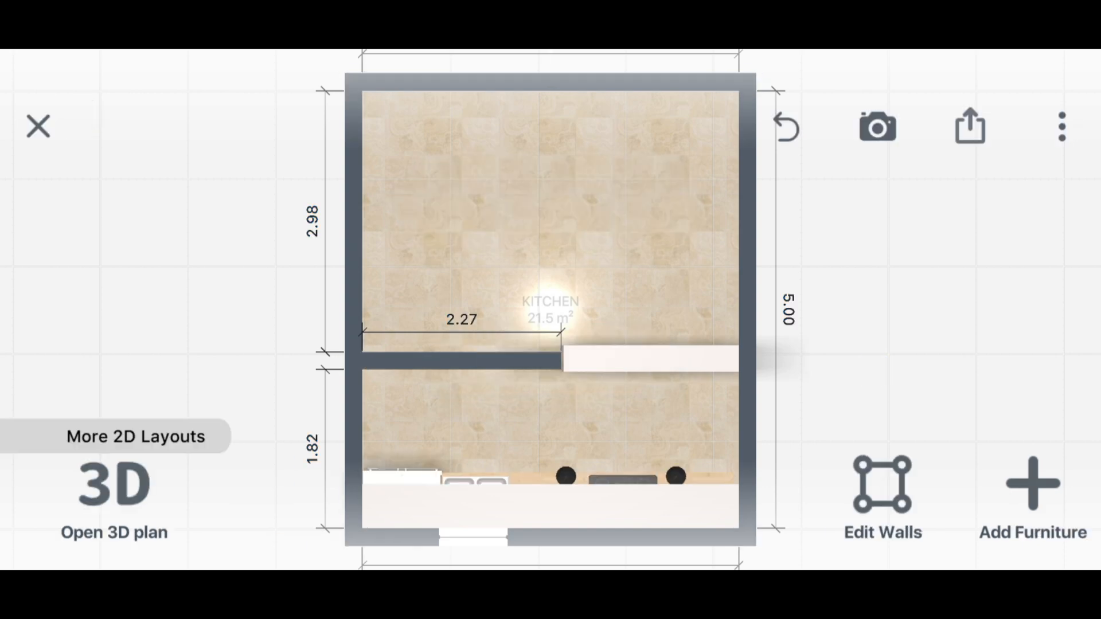
Pick the live-edge wooden Countertop from Kitchen > Countertops in the furniture catalog.
left_click(114, 493)
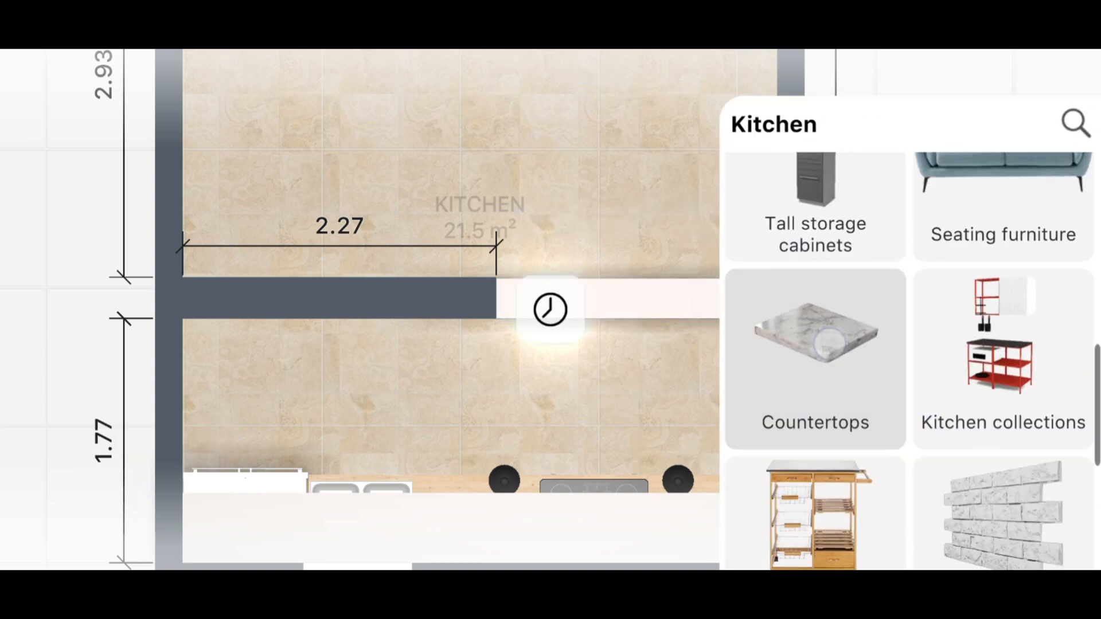
left_click(815, 355)
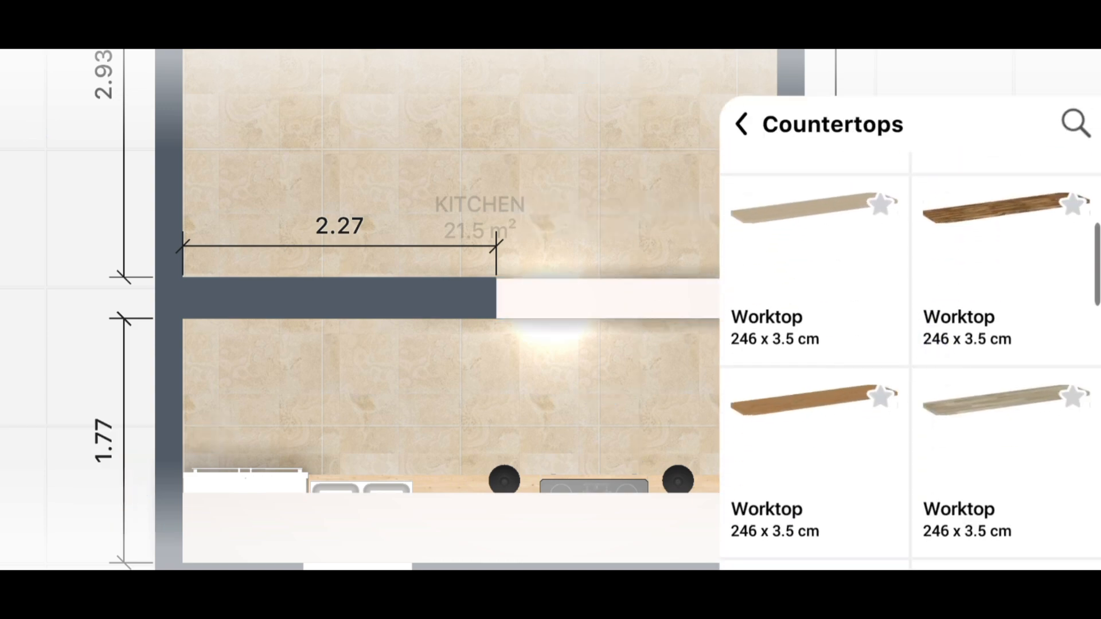
scroll("down", 3)
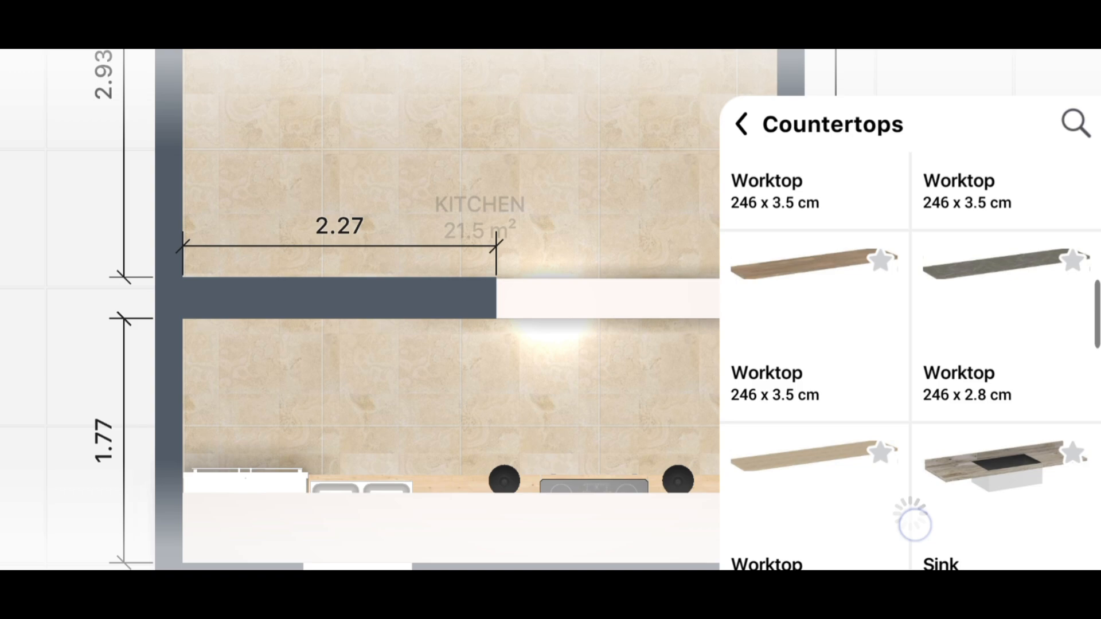
scroll("down", 3)
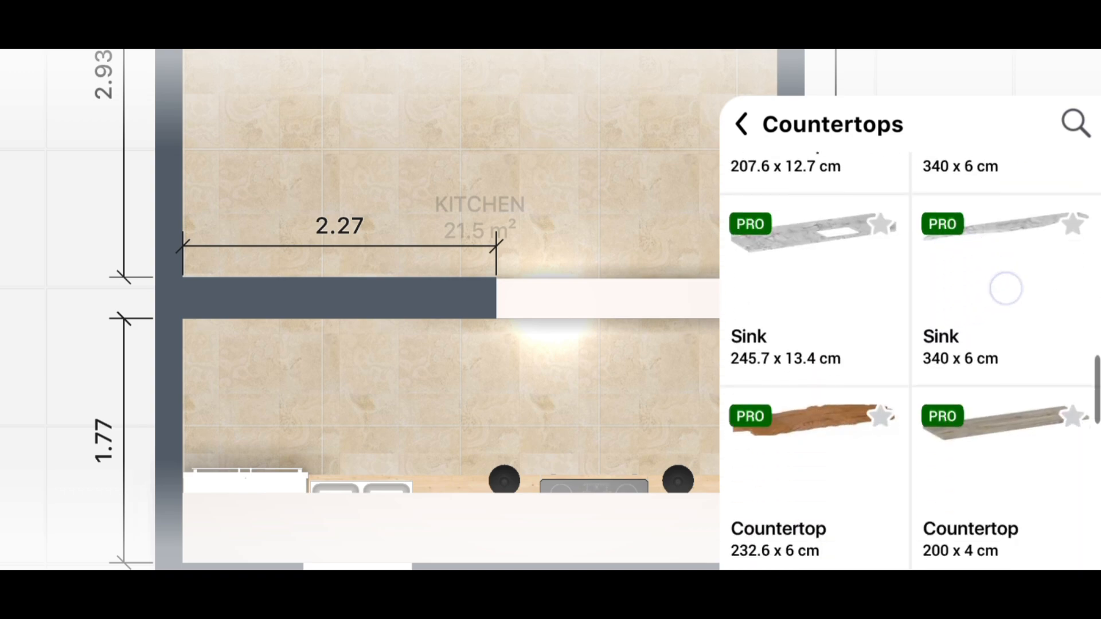
scroll("down", 3)
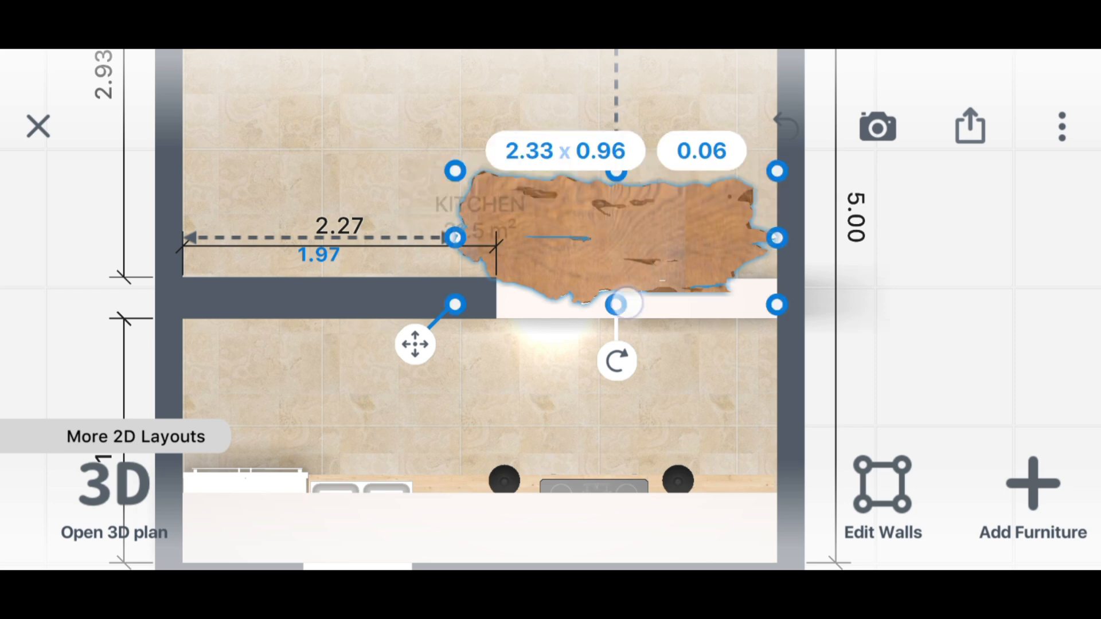
Drag the wooden countertop onto the partition and view the result in 3D.
left_click_drag(777, 304, 841, 301)
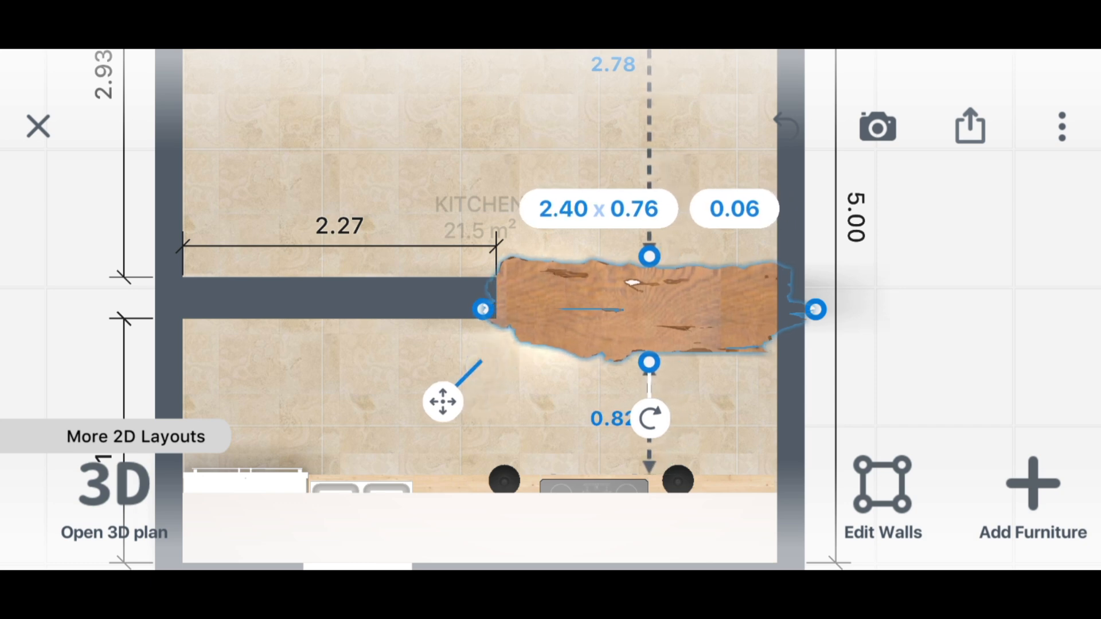
left_click(113, 491)
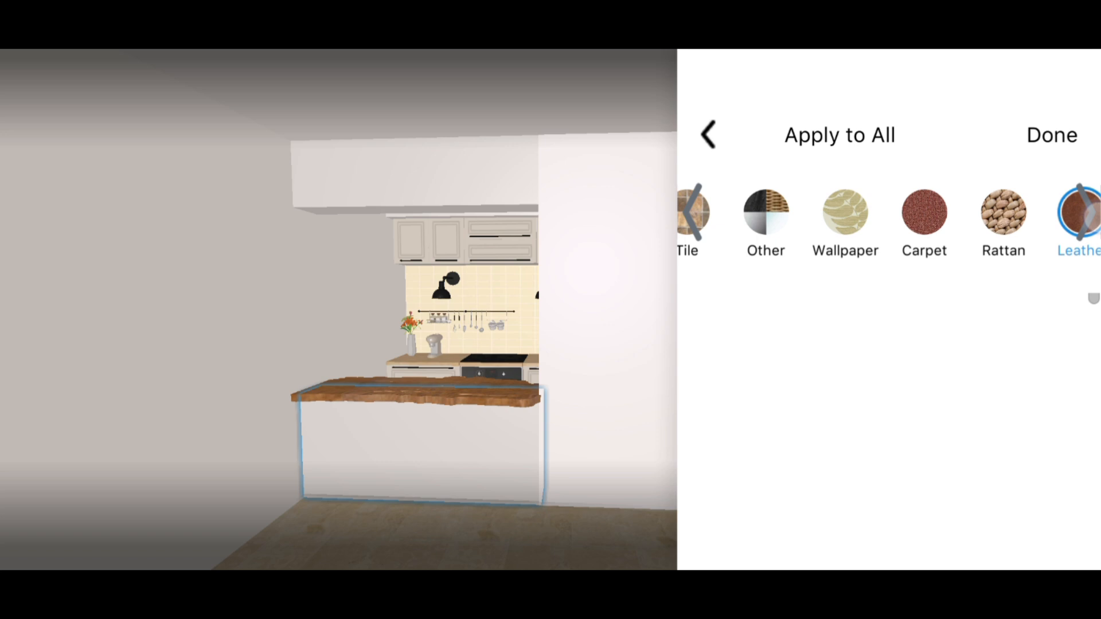
Give the overhead box a white plastic material and return to the 3D room.
left_click(1080, 211)
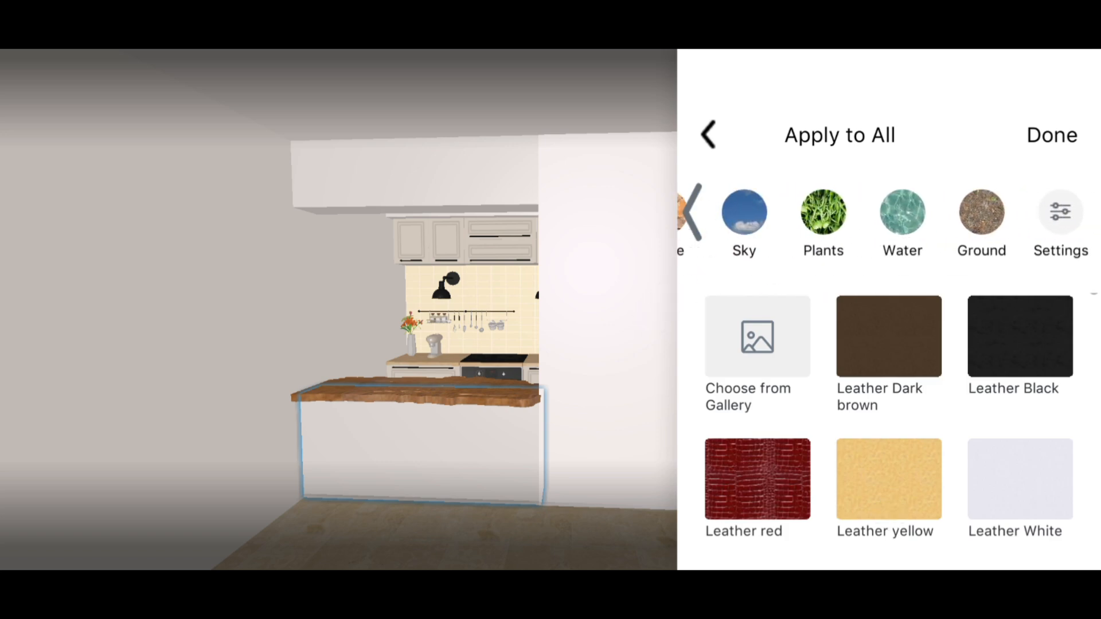
left_click(1061, 212)
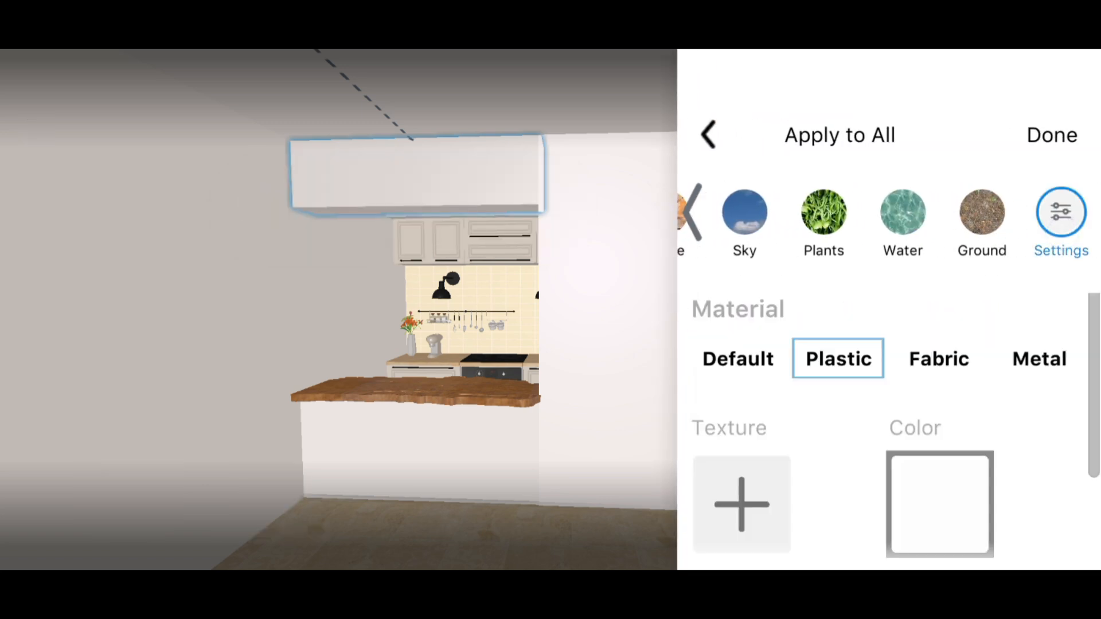
left_click(1052, 135)
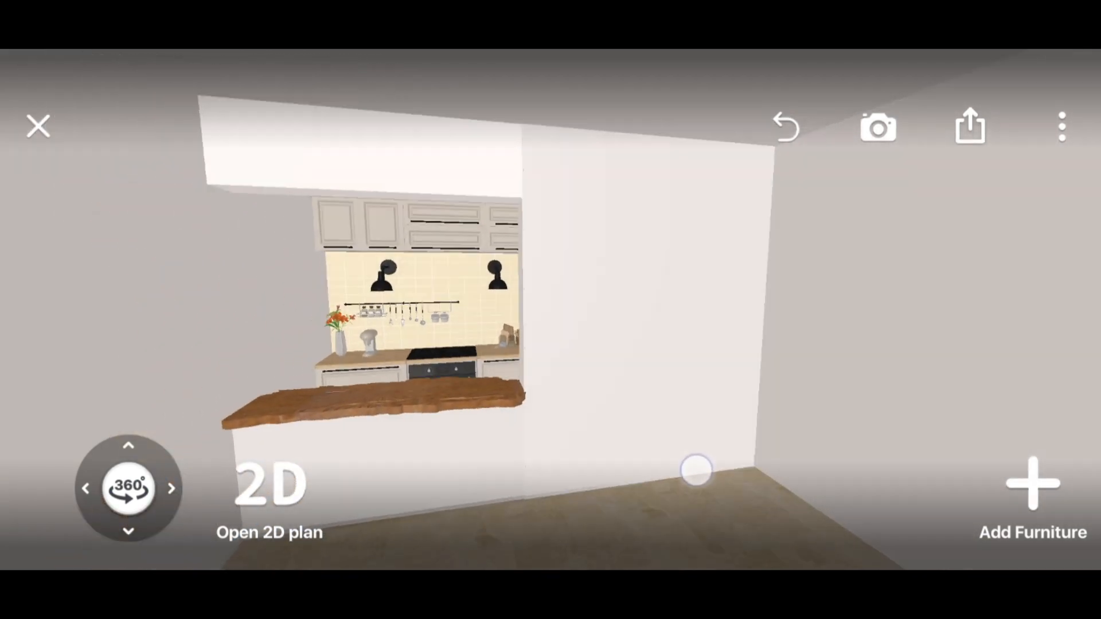
Place a white door from Windows and Doors > Doors in the wall beside the bar.
left_click(1027, 488)
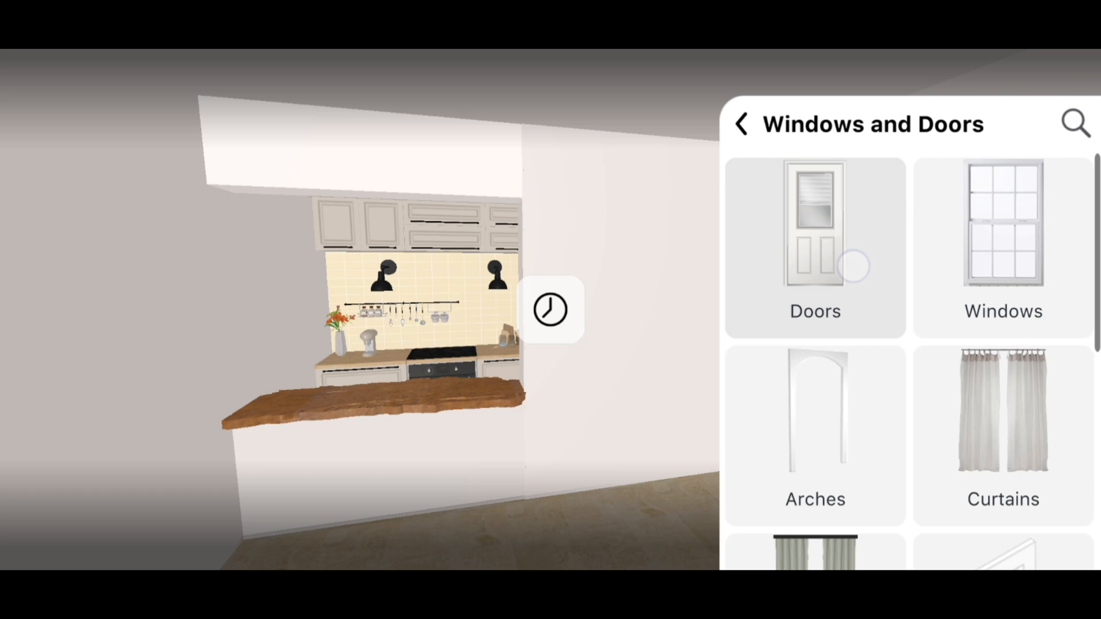
left_click(814, 246)
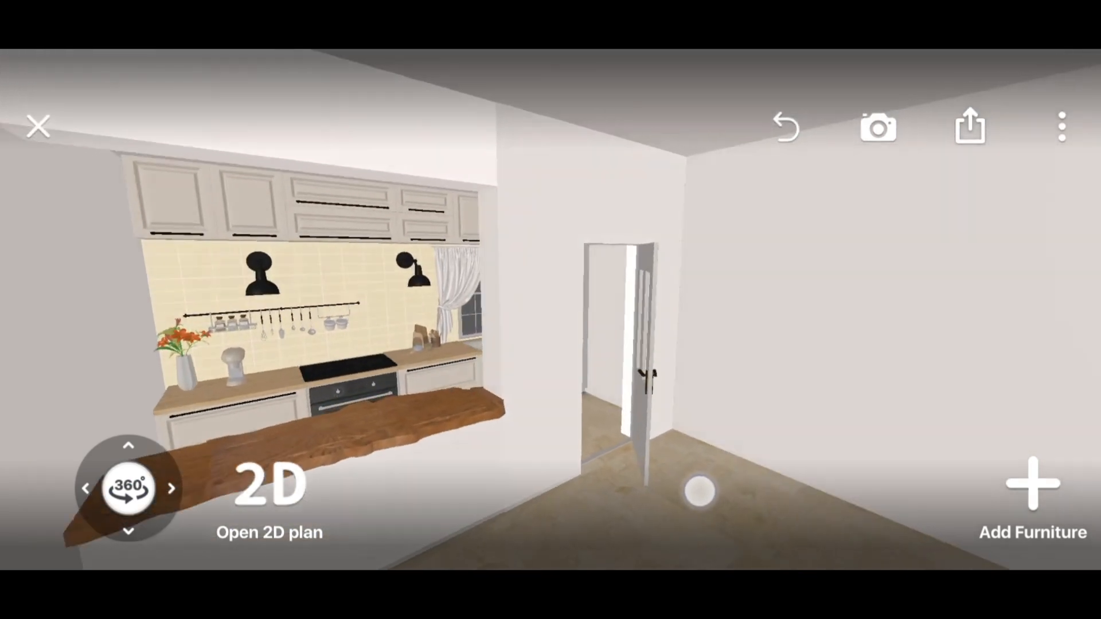
Add a pendant lamp from the Lighting catalogue above the bar counter.
left_click(1032, 488)
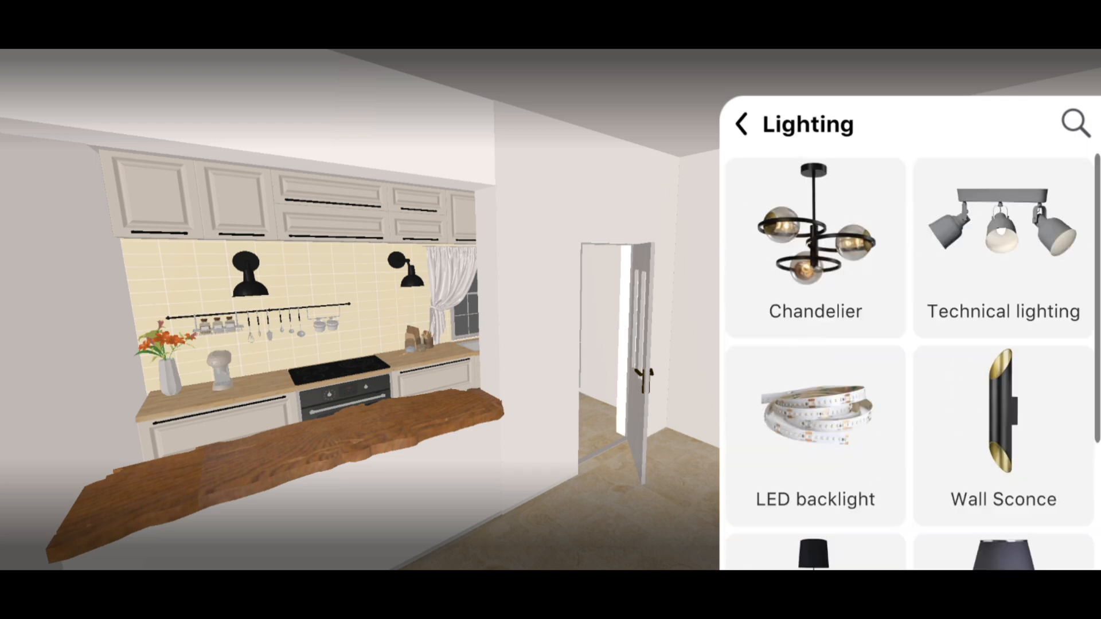
left_click(815, 242)
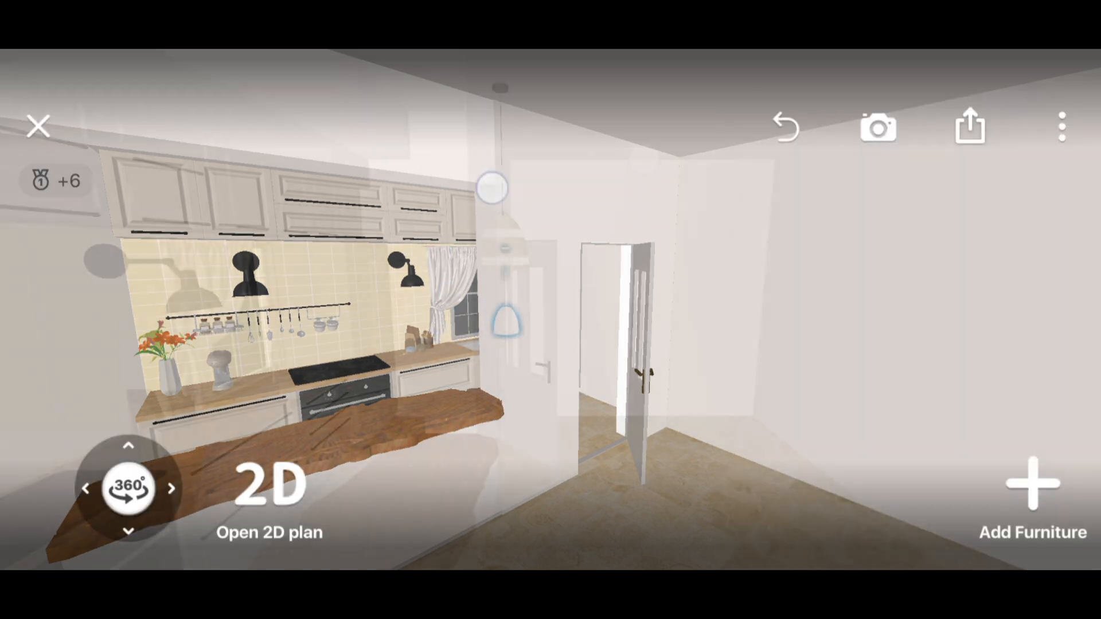
Reposition the wicker pendant lamp along the counter on the 2D plan and duplicate it for an even pair.
left_click(1063, 128)
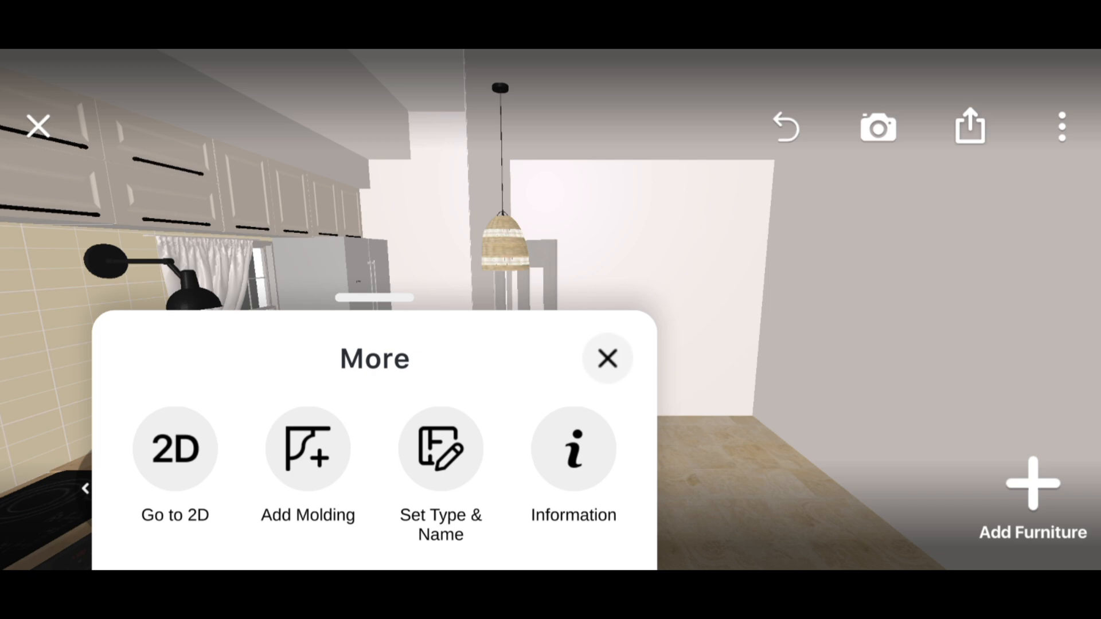
left_click(174, 449)
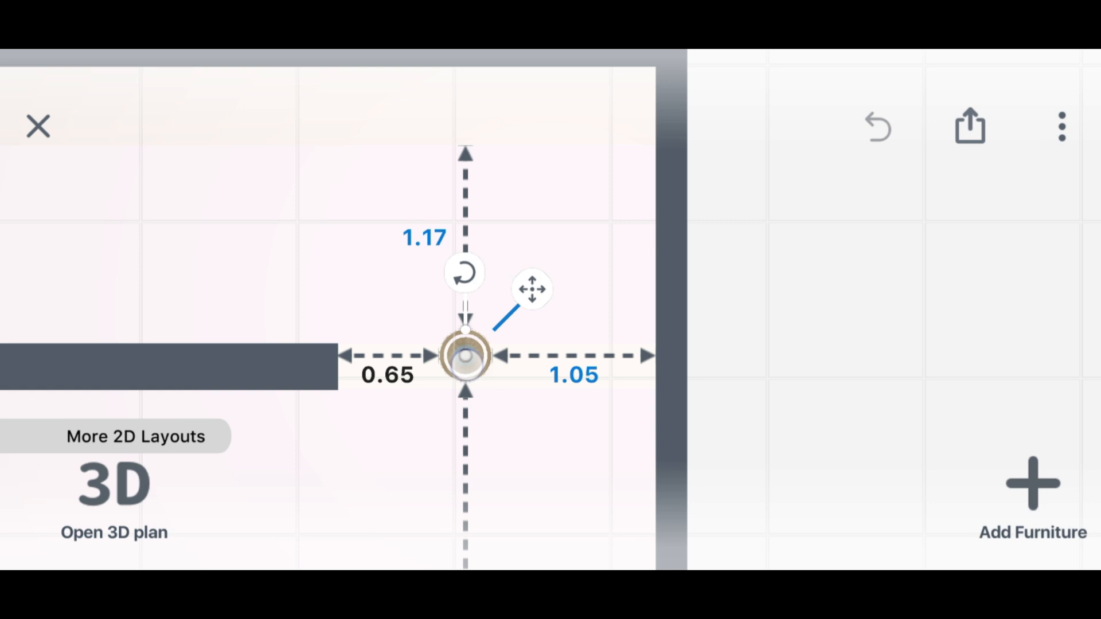
left_click_drag(466, 355, 448, 350)
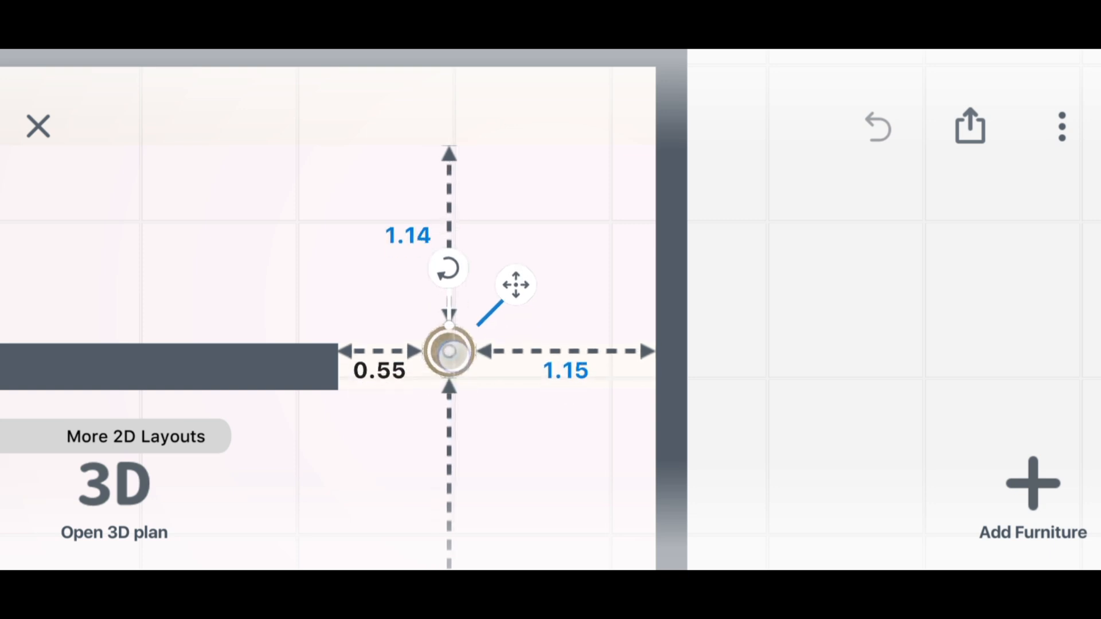
left_click_drag(516, 284, 516, 293)
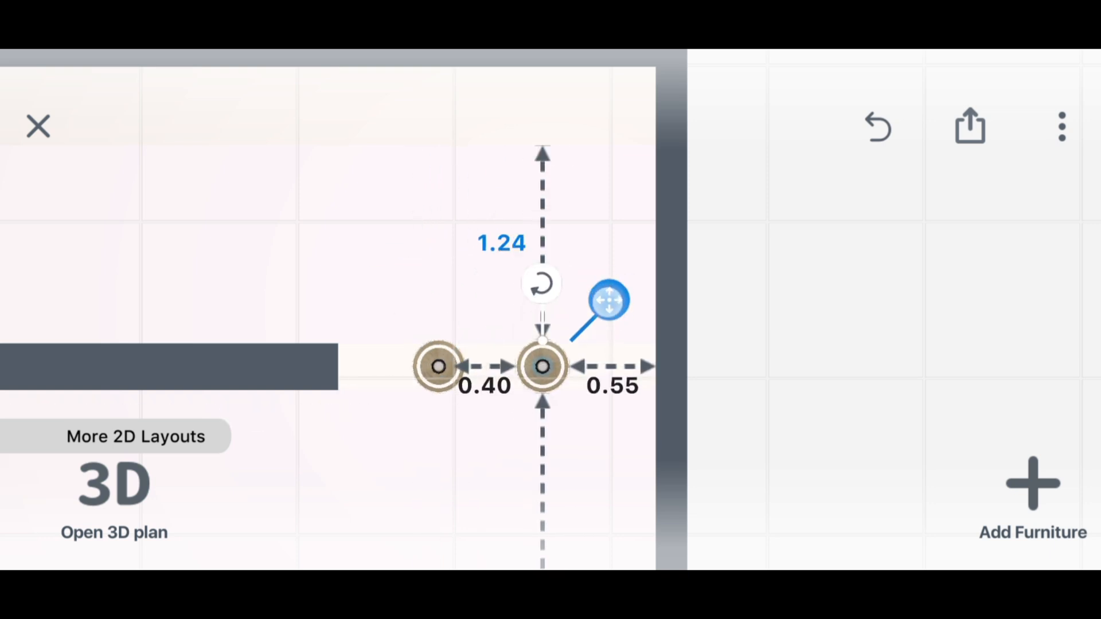
left_click(112, 484)
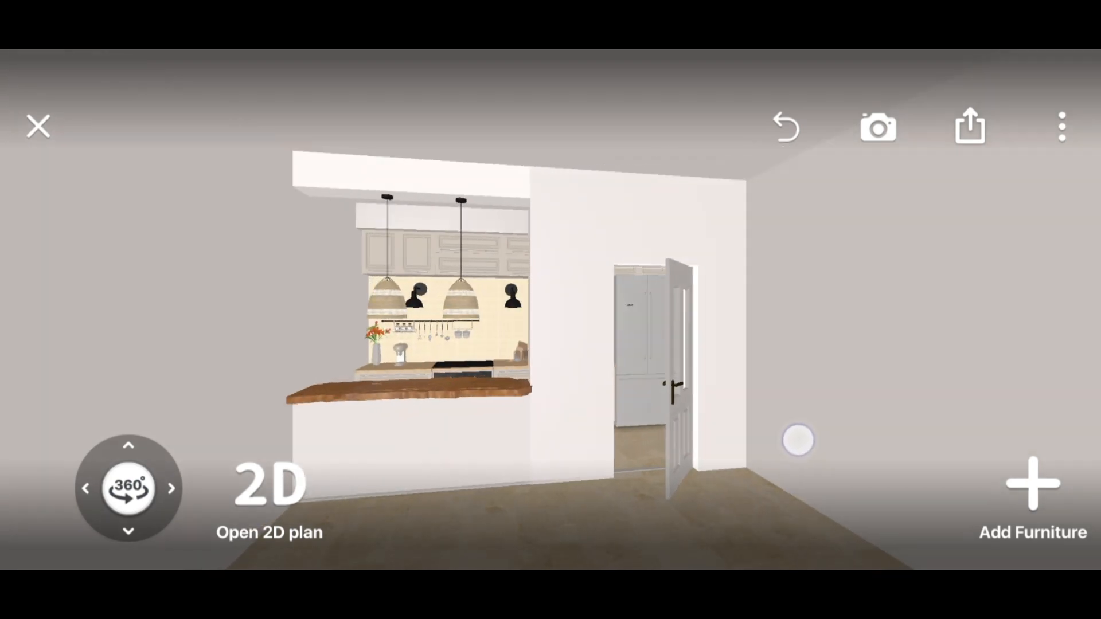
Place full-back barstools from Tables and chairs and rotate them to face the counter.
left_click(1032, 486)
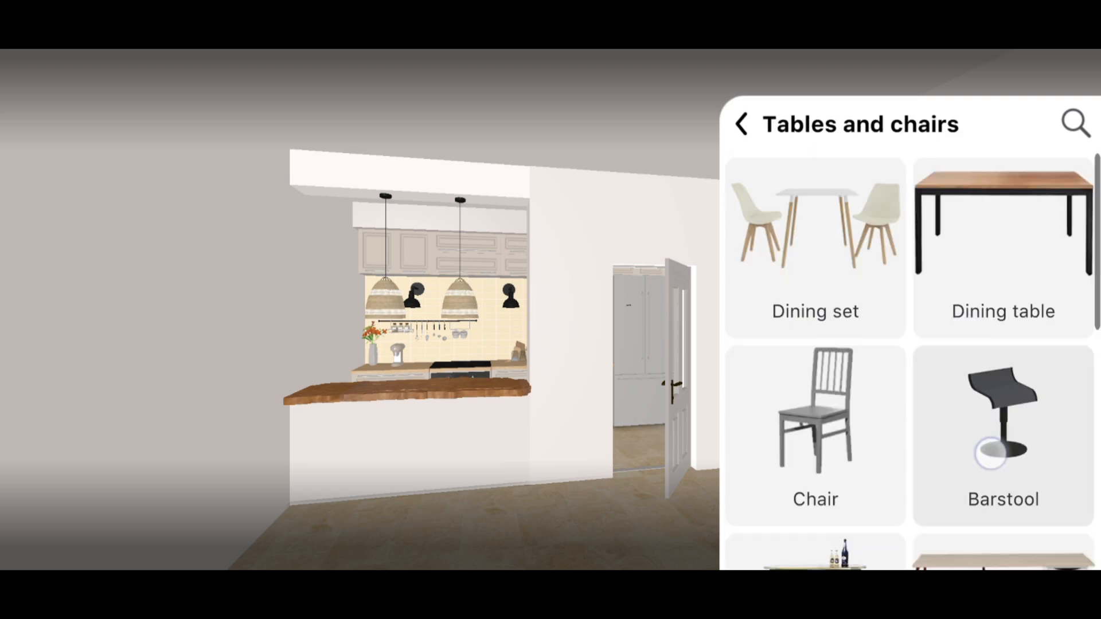
left_click(1003, 429)
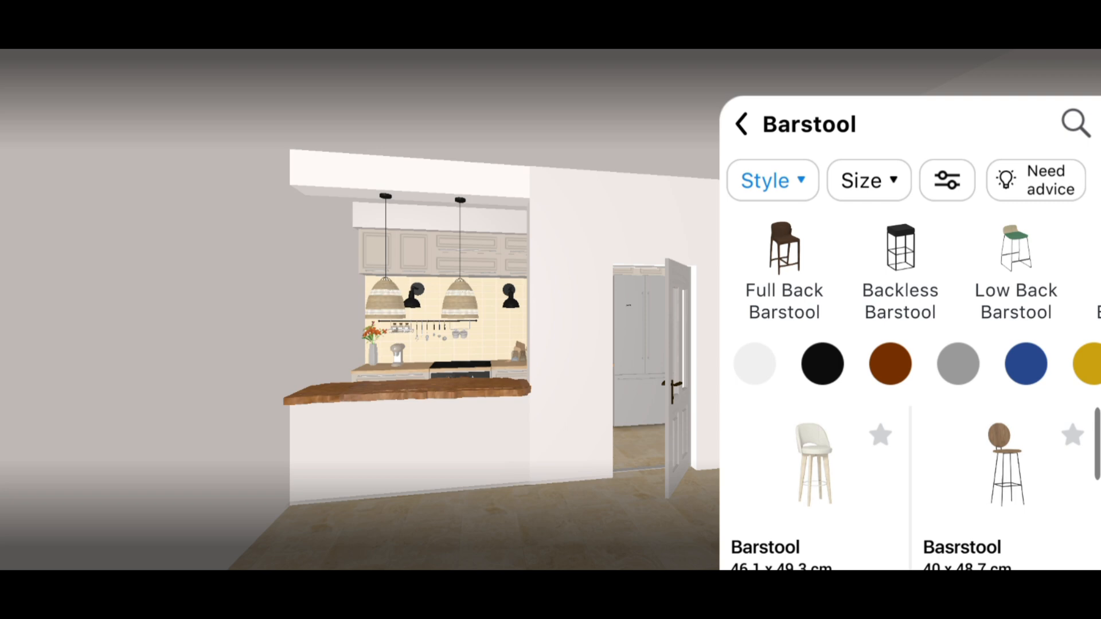
left_click(784, 250)
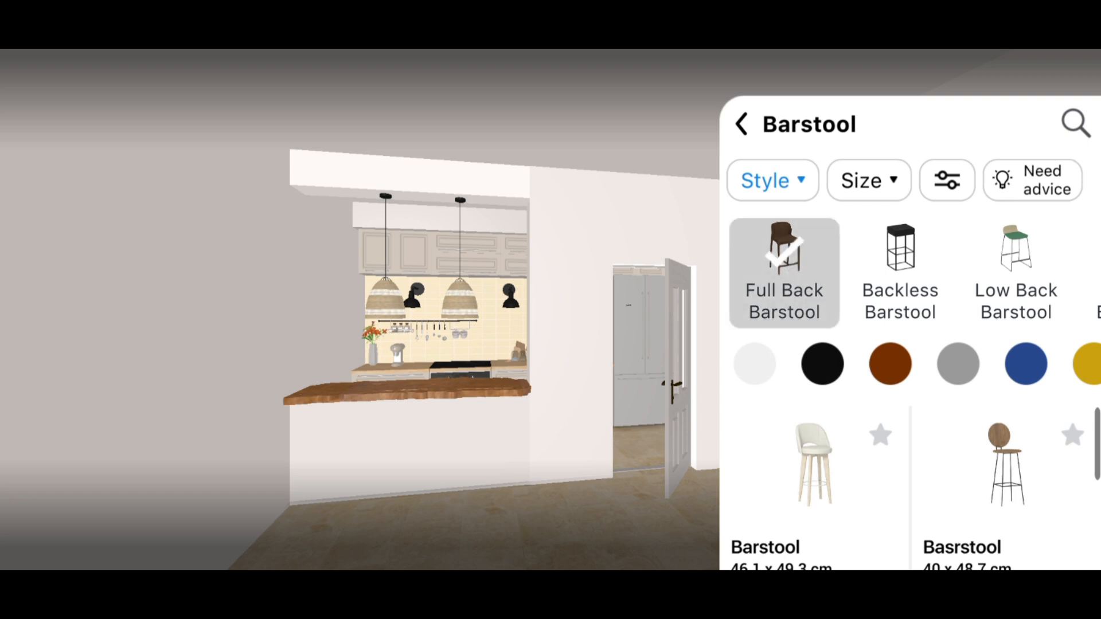
scroll("down", 3)
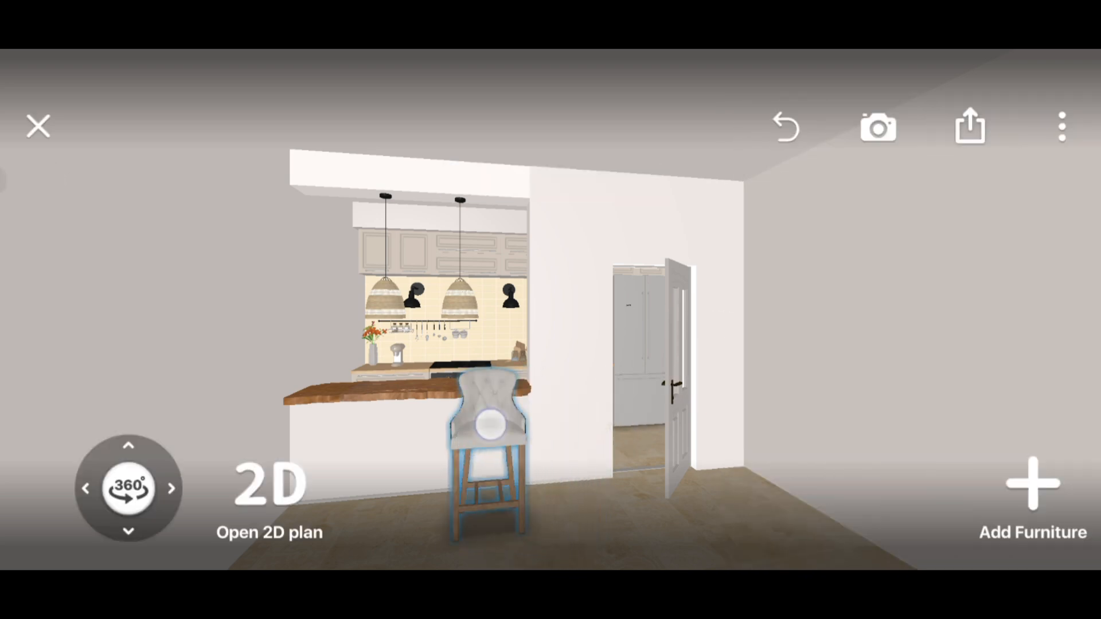
left_click(490, 425)
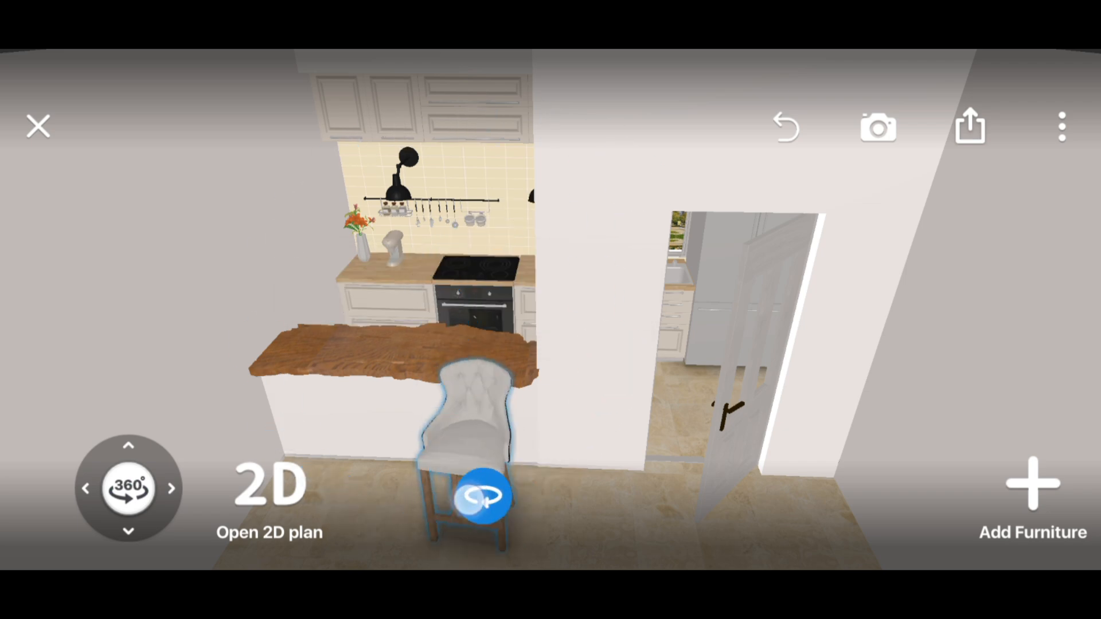
left_click(477, 497)
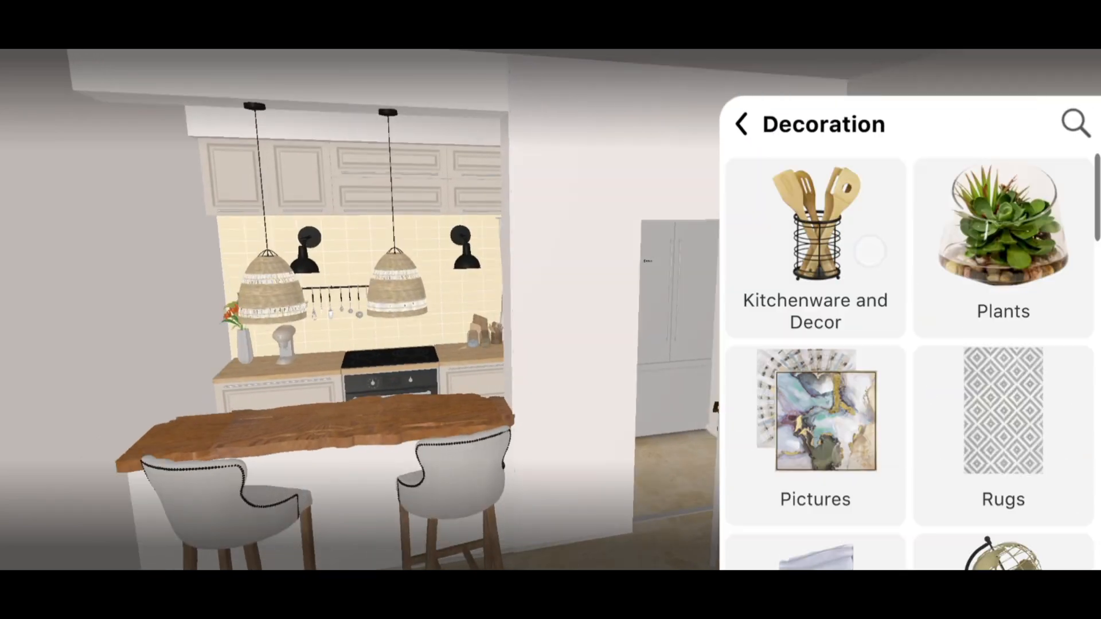
Browse the drinks decor items down to the tea cup with saucer for the counter.
left_click(814, 245)
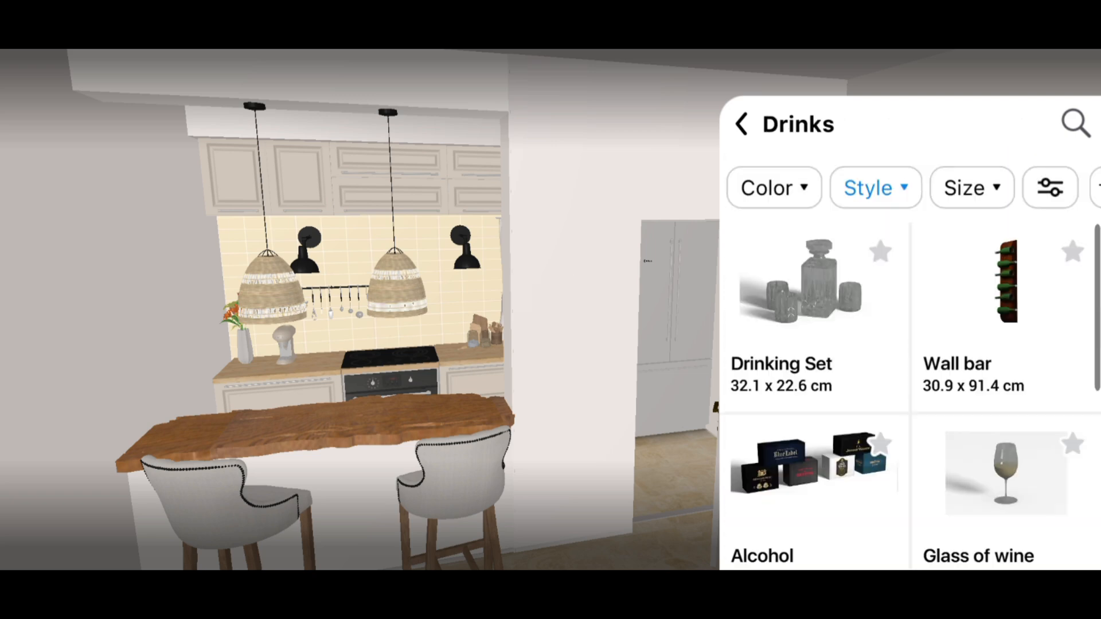
scroll("down", 3)
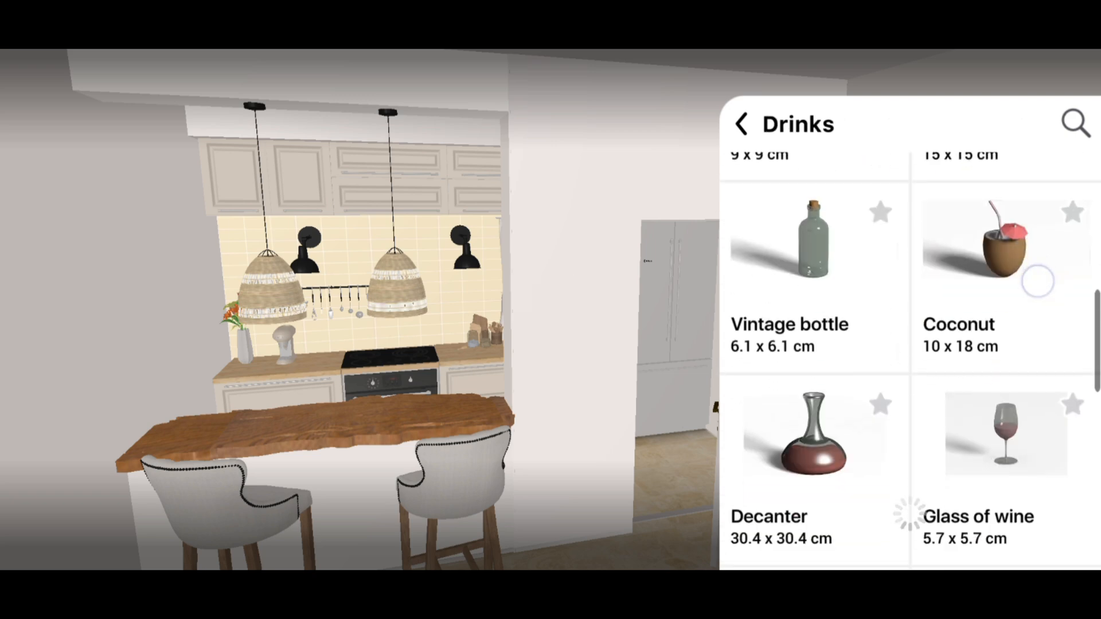
scroll("down", 3)
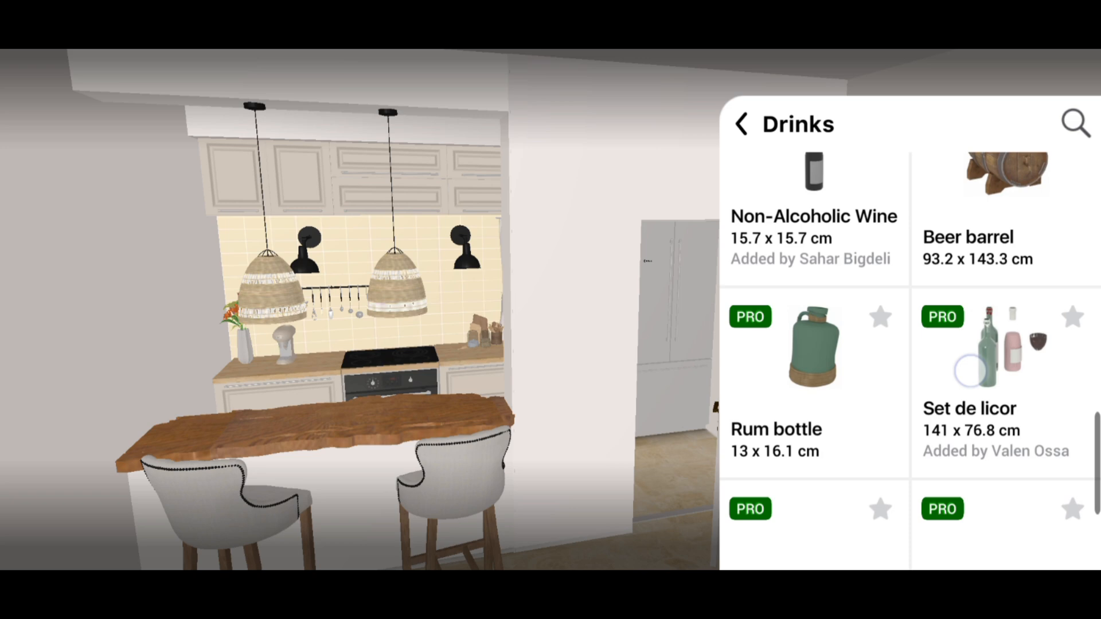
scroll("down", 3)
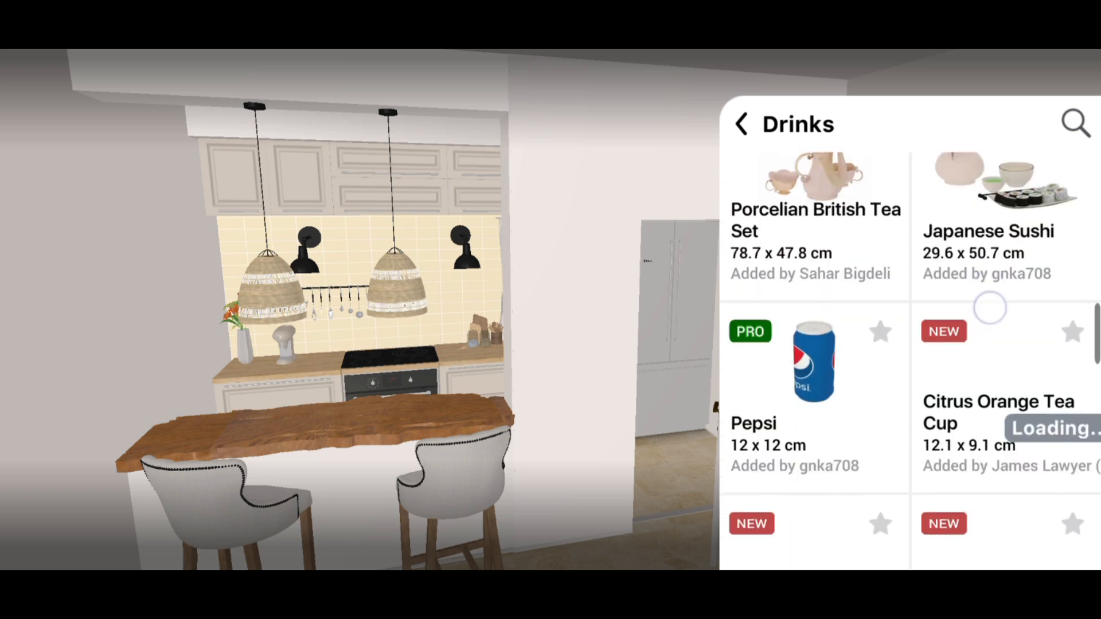
scroll("down", 3)
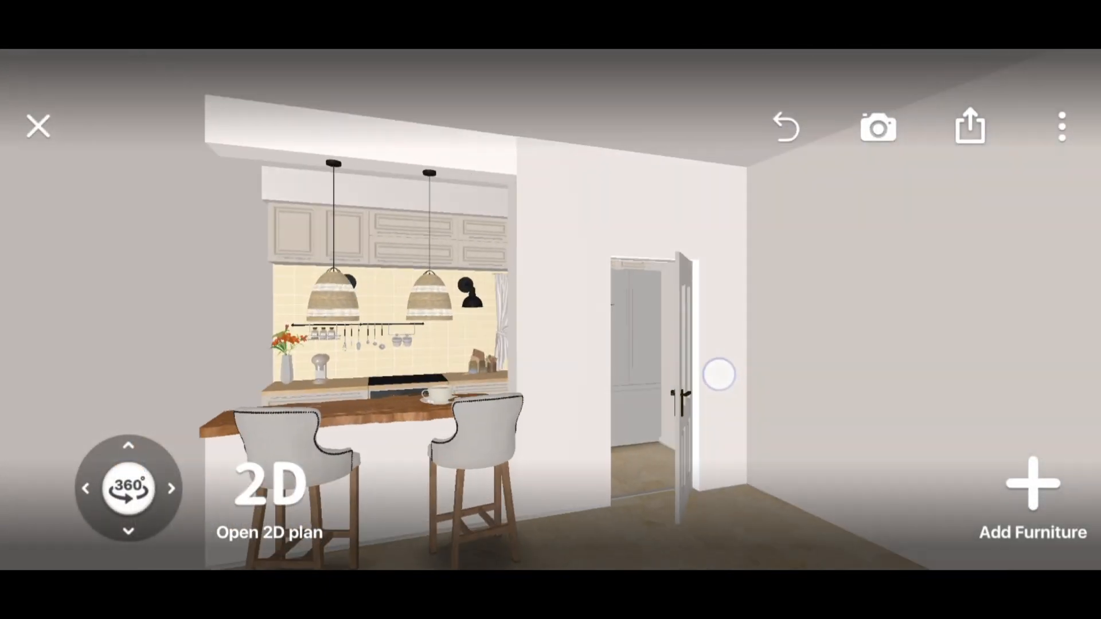
Add a standard window from Windows and Doors to the right wall with a white frame.
left_click(720, 379)
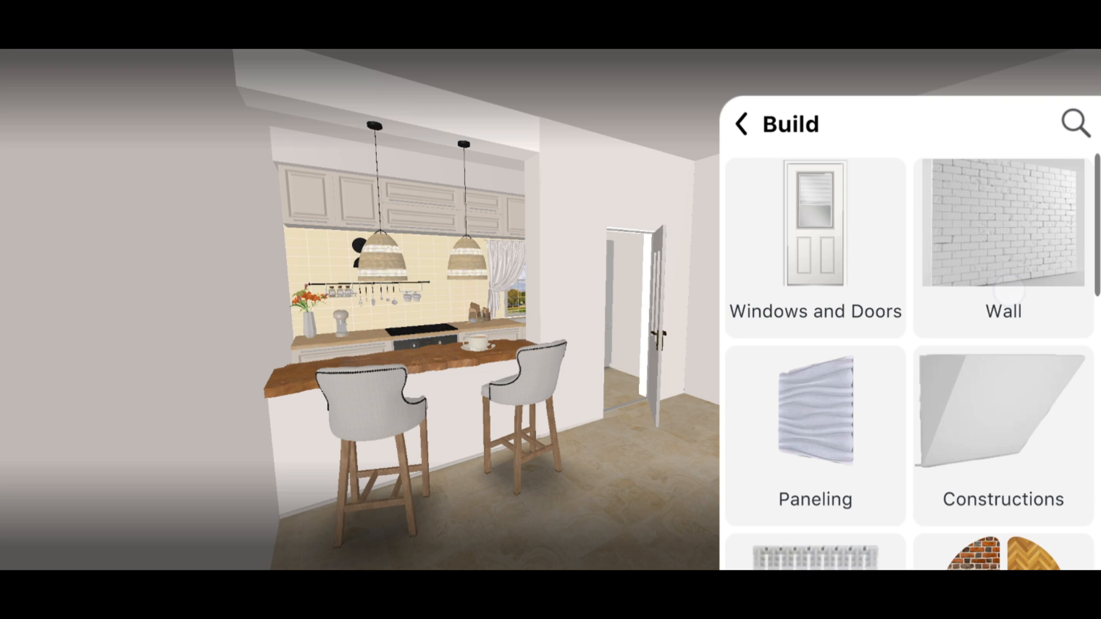
left_click(814, 228)
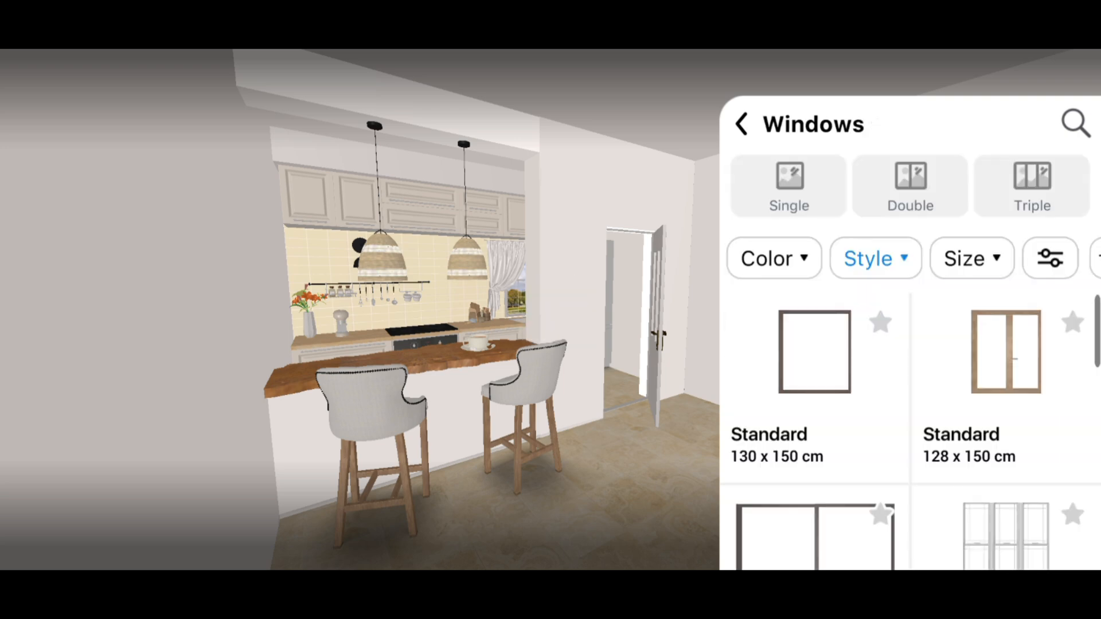
left_click(789, 178)
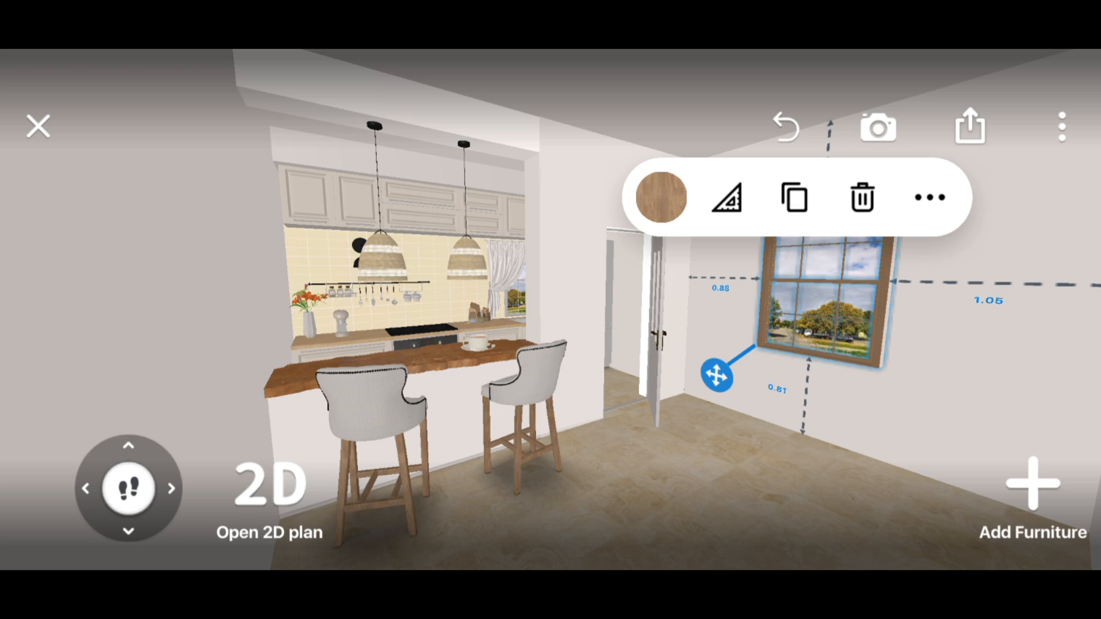
left_click(668, 197)
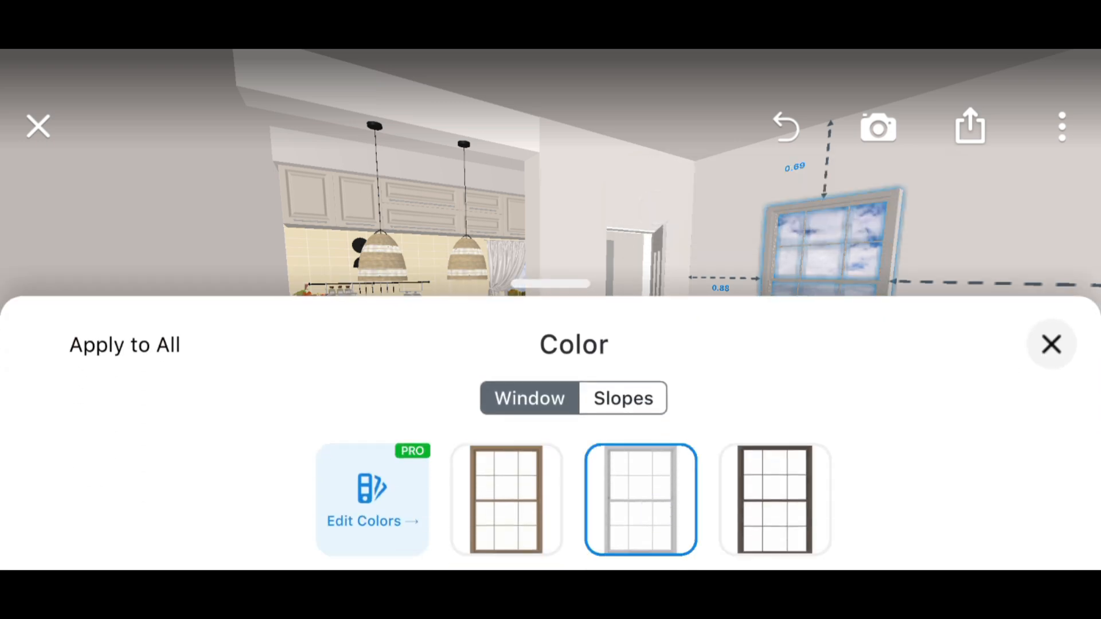
left_click(1050, 344)
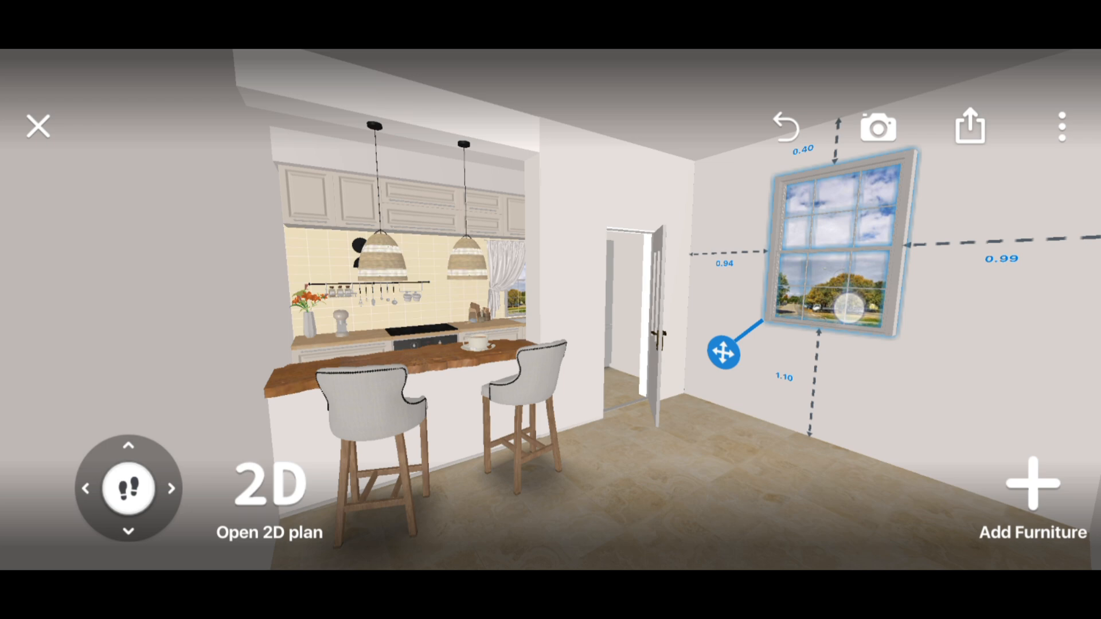
Switch to realistic photo mode at Full HD quality.
left_click(879, 126)
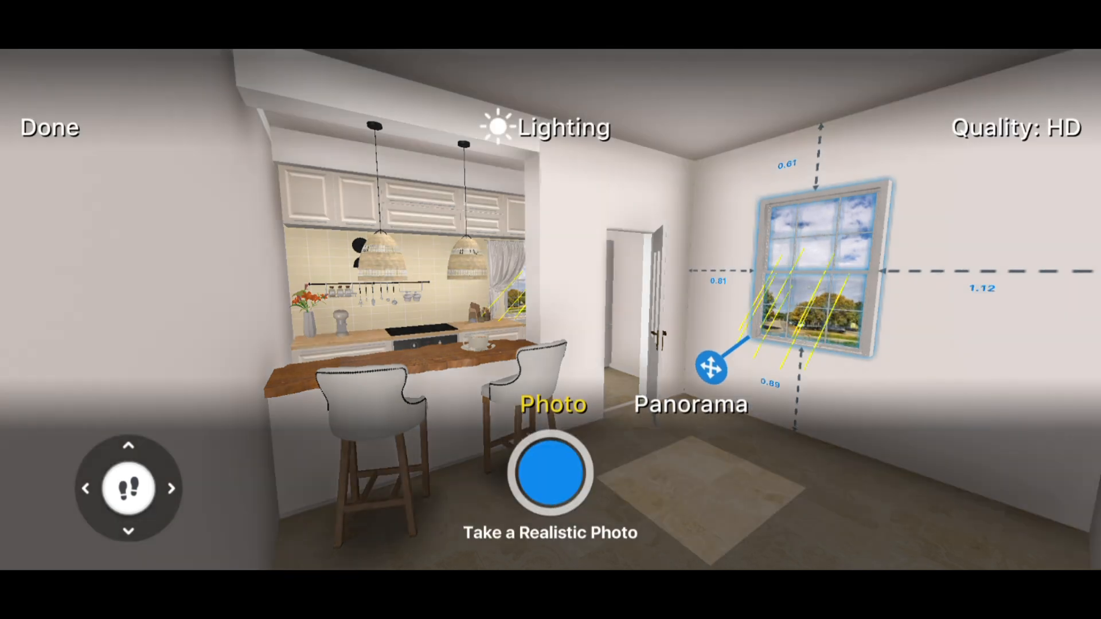
left_click(1014, 129)
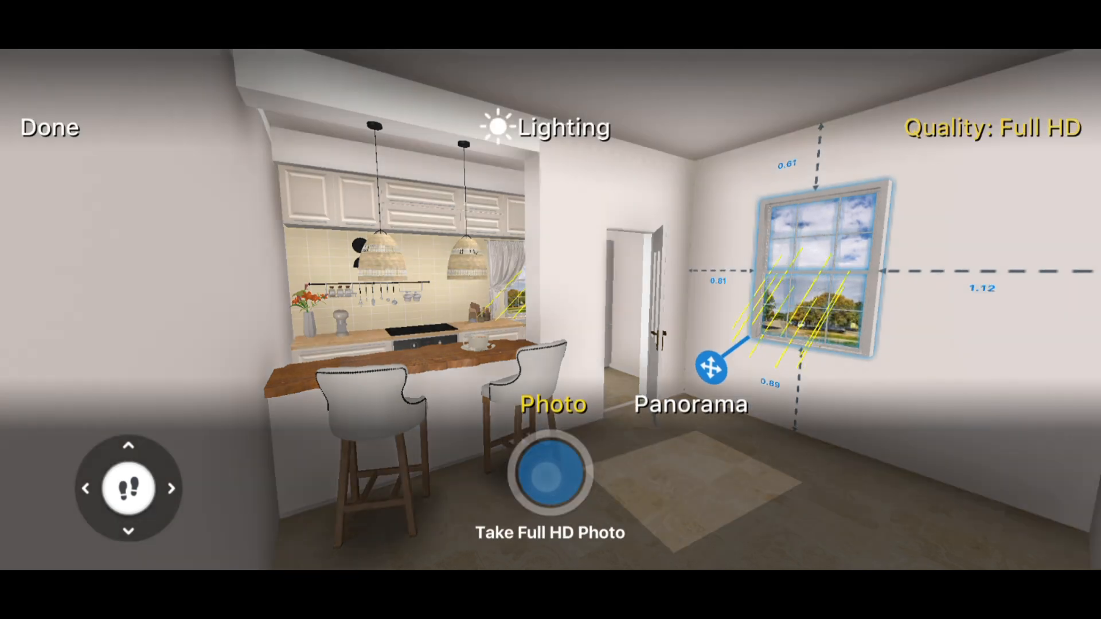